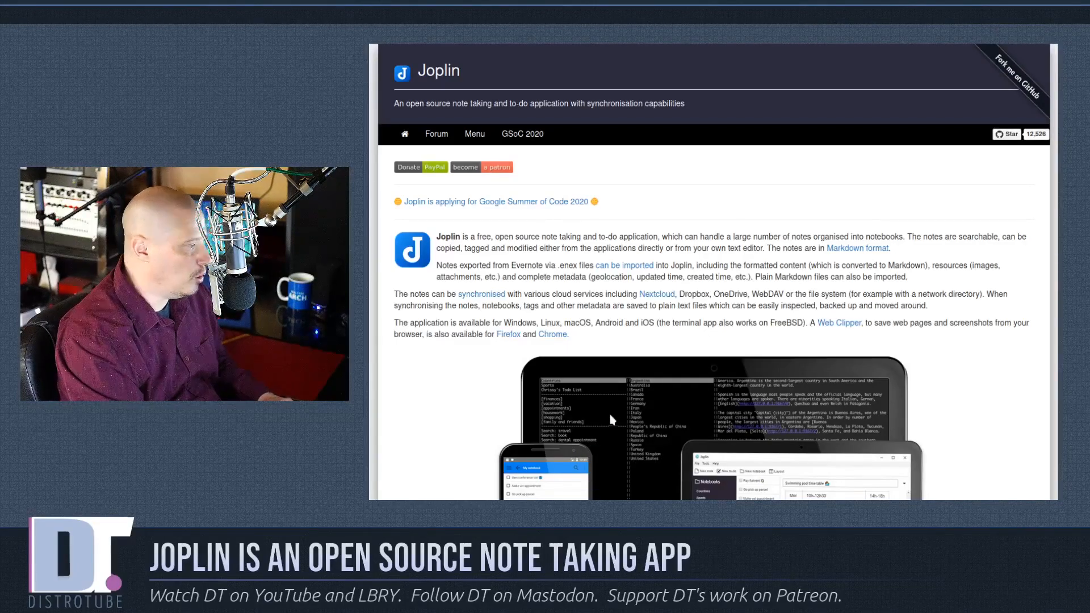
# Step: Launch the Joplin desktop app from the dmenu run prompt with 'joplin-d'
pyautogui.scroll(-3)
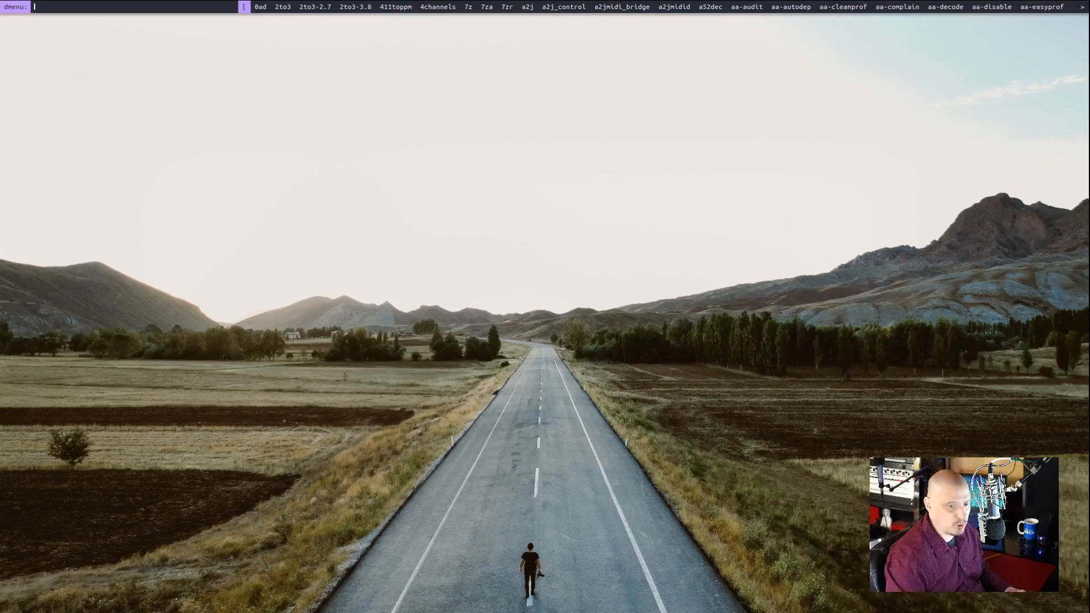
pyautogui.write('j')
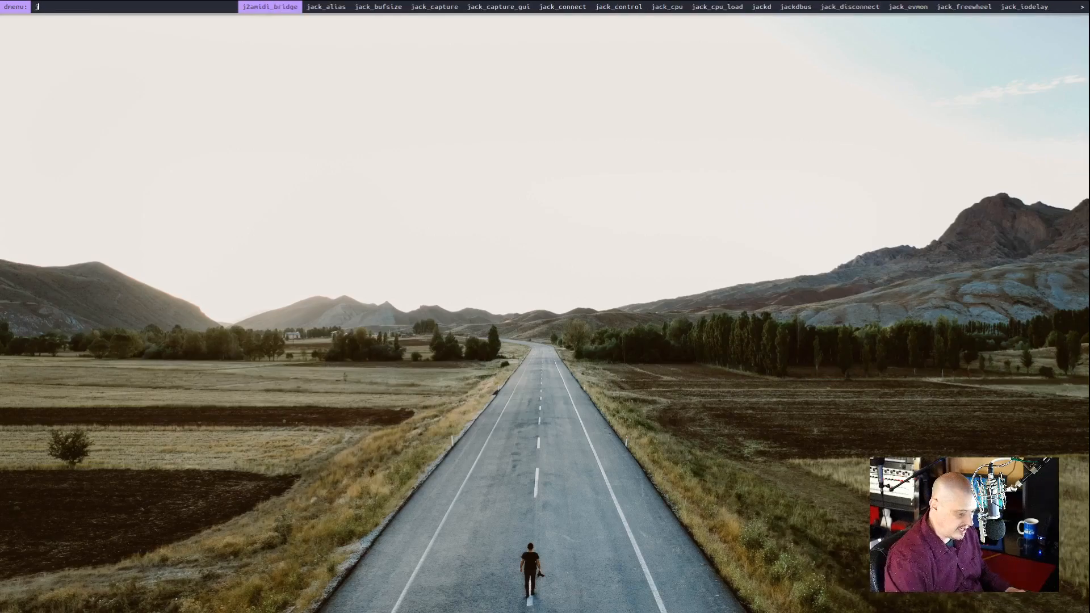
pyautogui.write('oplin-d')
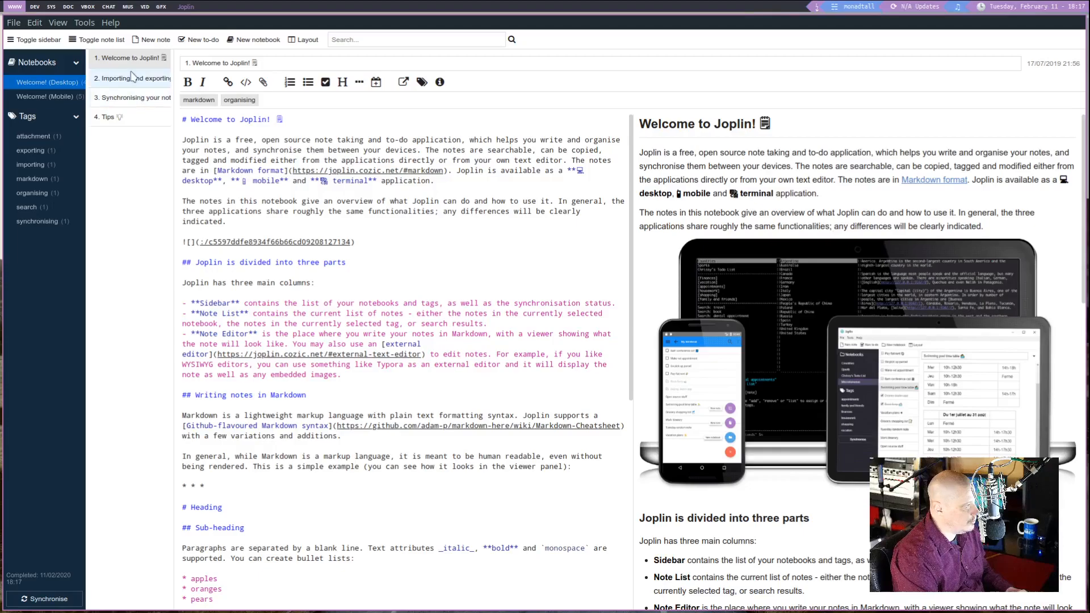
# Step: View the 'Synchronising your notes' note, then open '4. Tips'
pyautogui.click(133, 97)
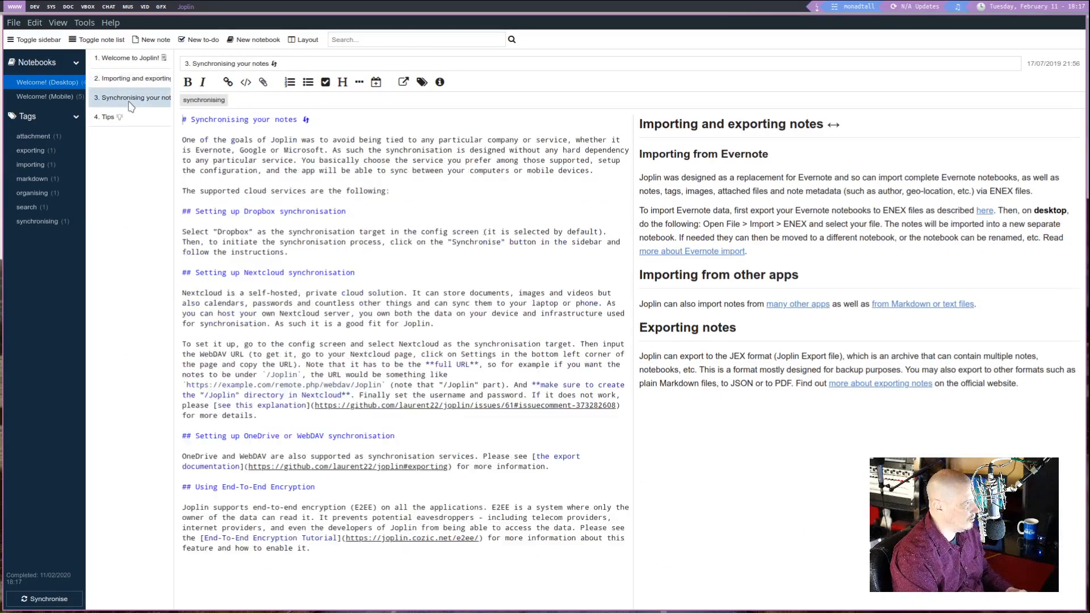
pyautogui.click(108, 117)
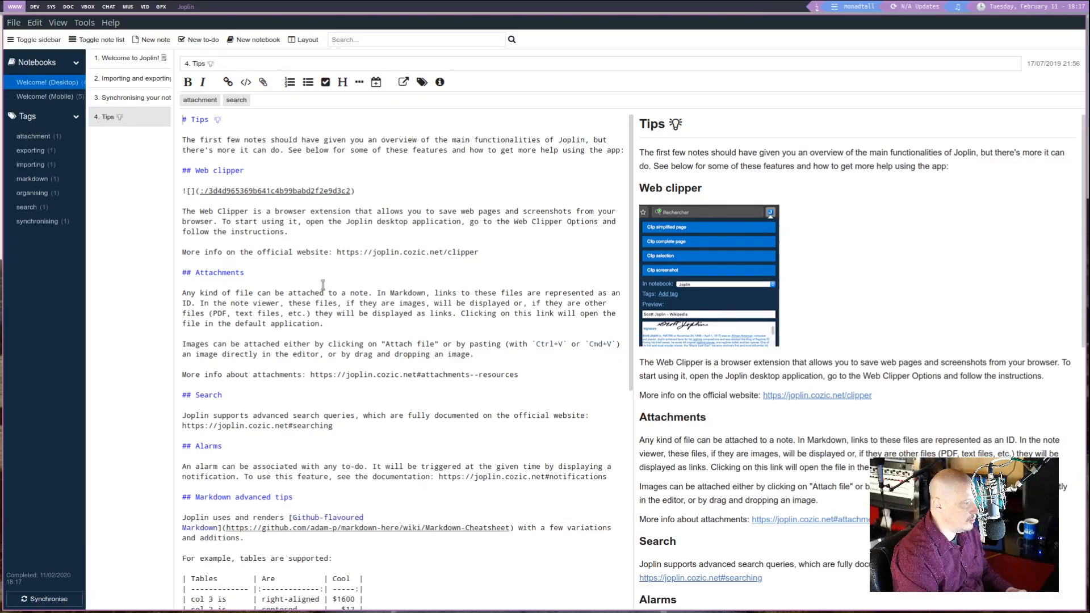
pyautogui.moveTo(752, 135)
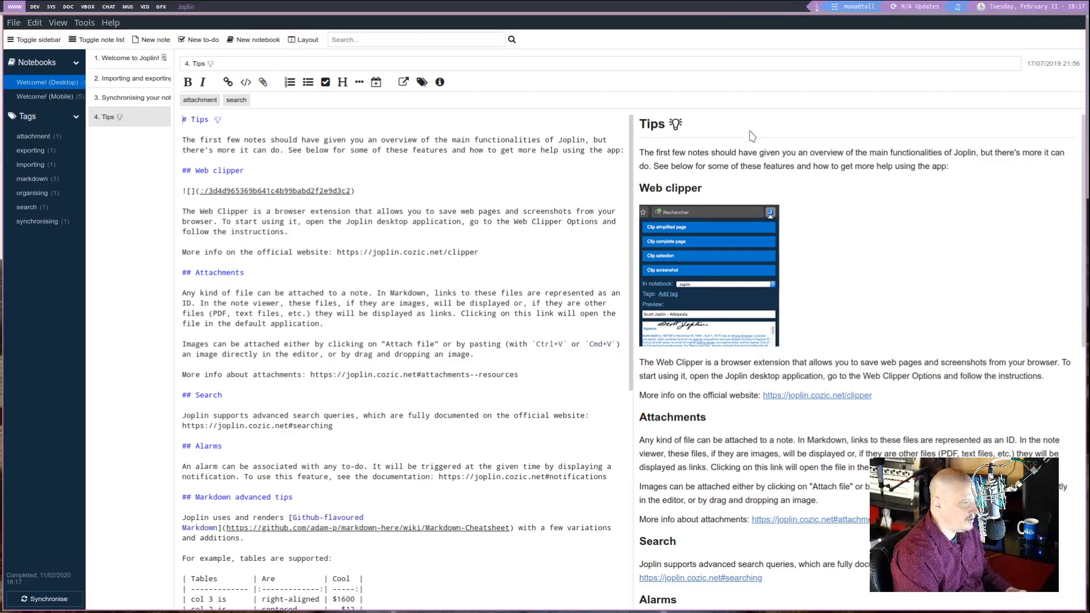
pyautogui.moveTo(938, 380)
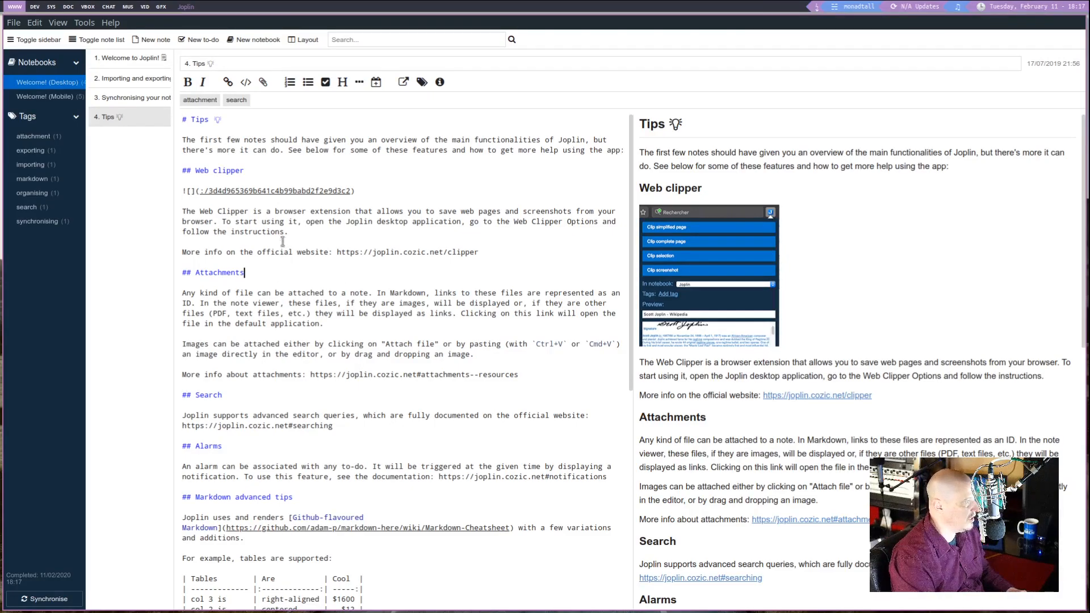
# Step: Delete and retype the final 's' of the Tips heading so the note re-saves and syncs
pyautogui.click(208, 118)
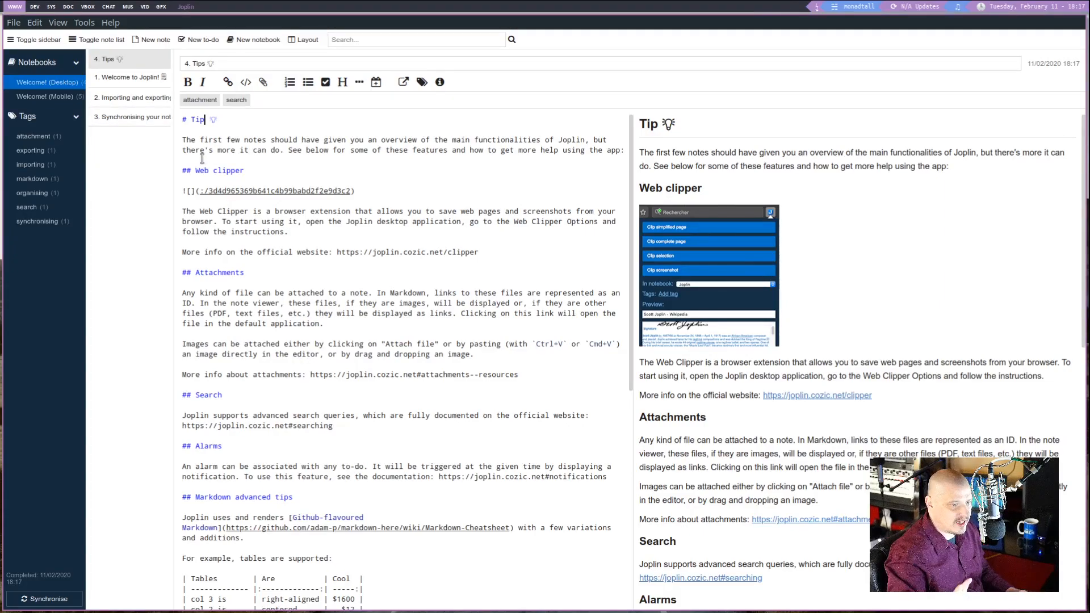
pyautogui.write('s')
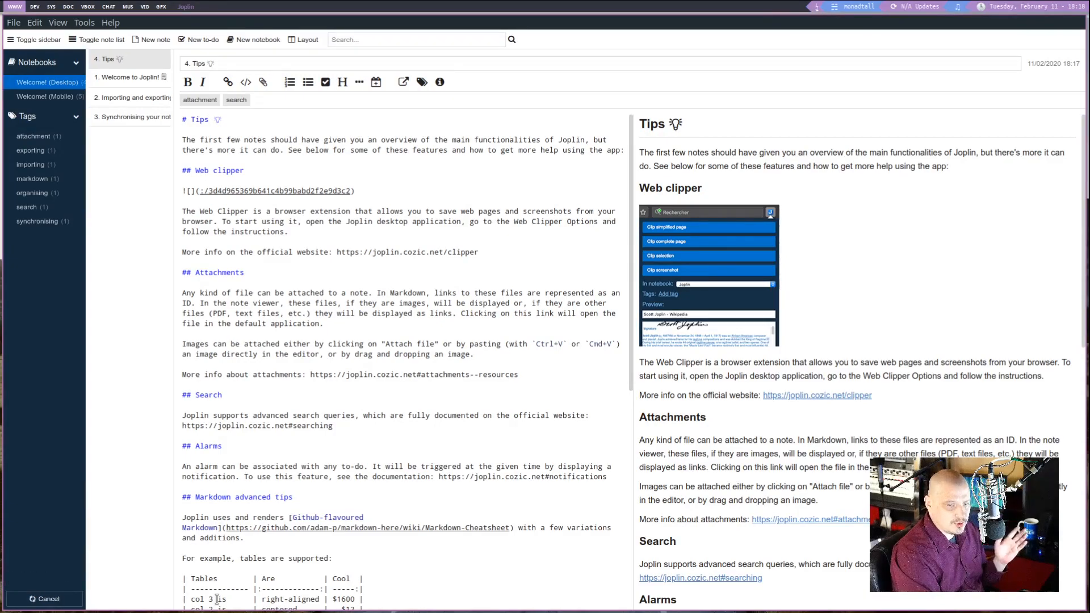
pyautogui.moveTo(139, 117)
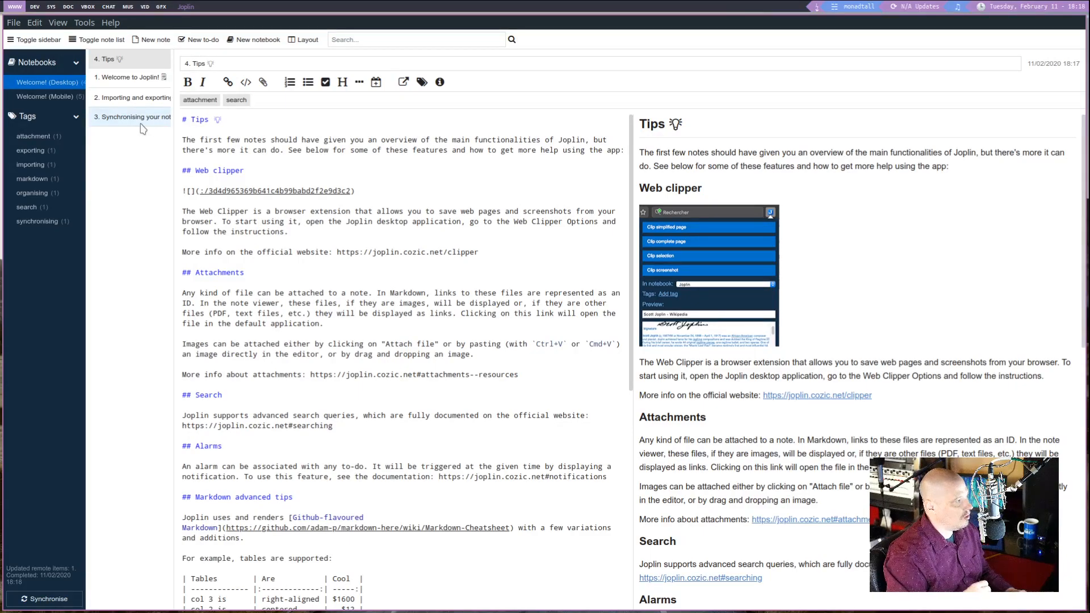
# Step: Open the '1. Welcome to Joplin!' note from the note list
pyautogui.click(129, 77)
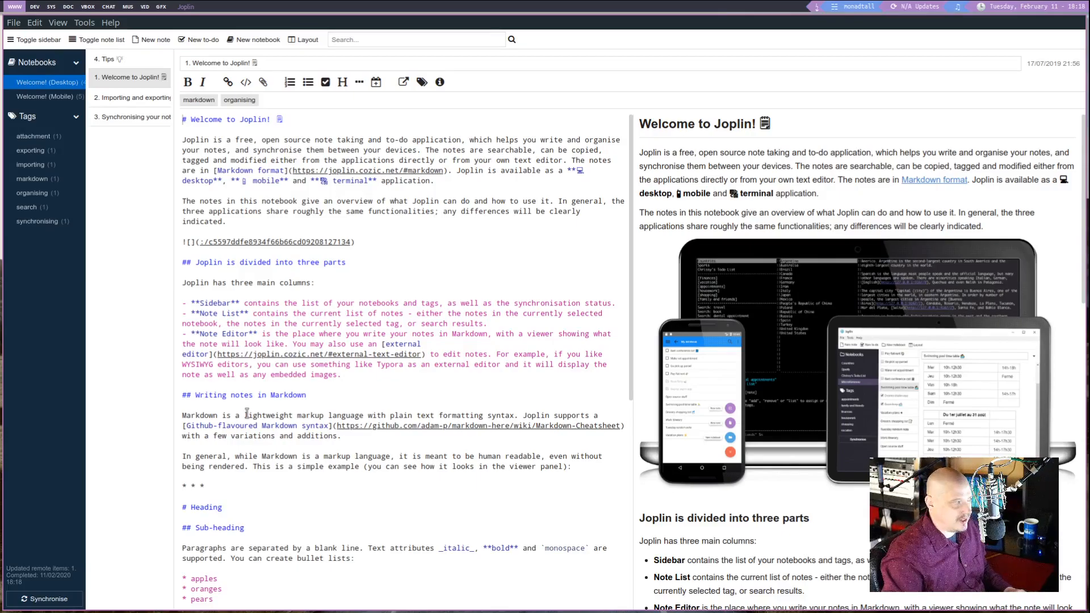
pyautogui.moveTo(133, 117)
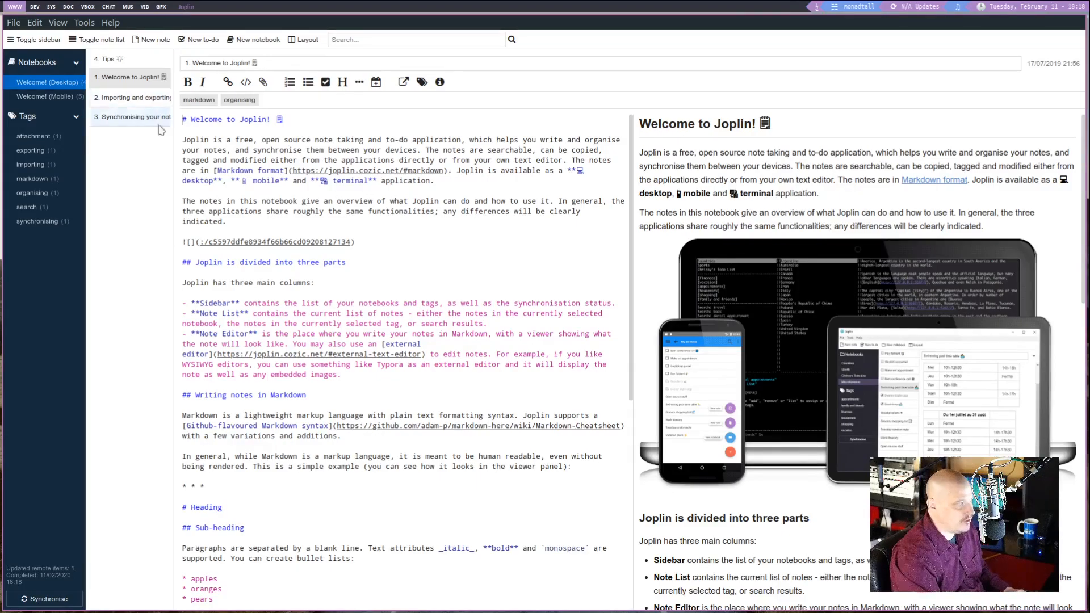
pyautogui.click(129, 77)
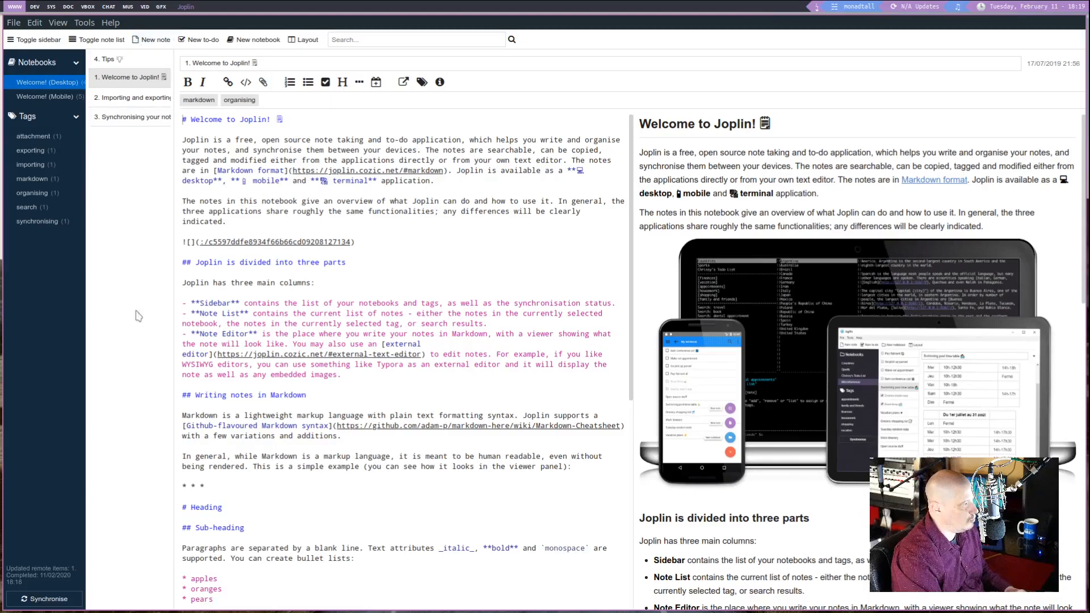
pyautogui.moveTo(340, 301)
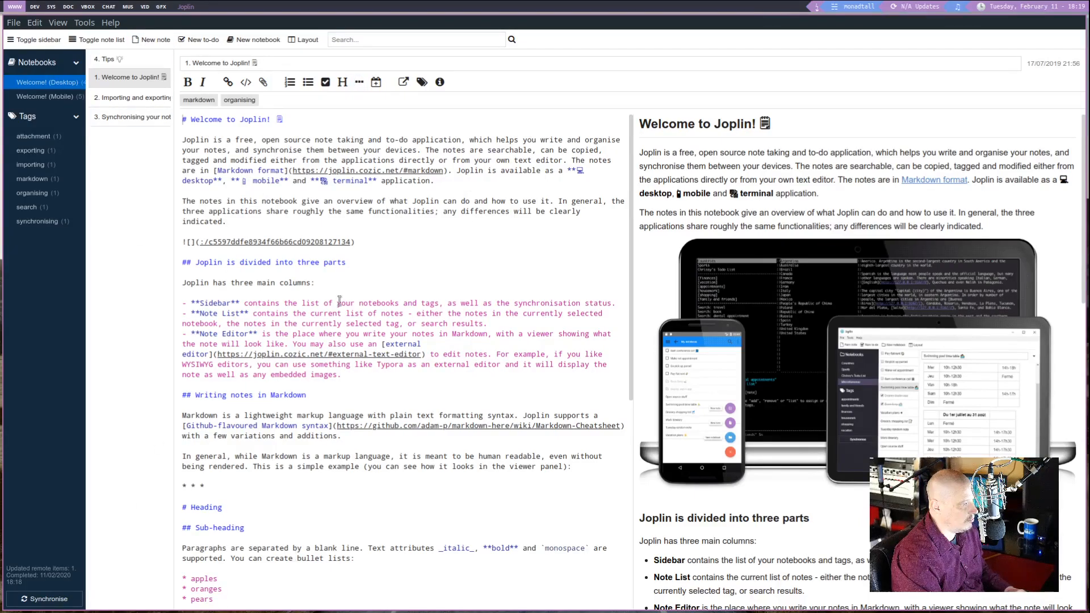
pyautogui.moveTo(427, 557)
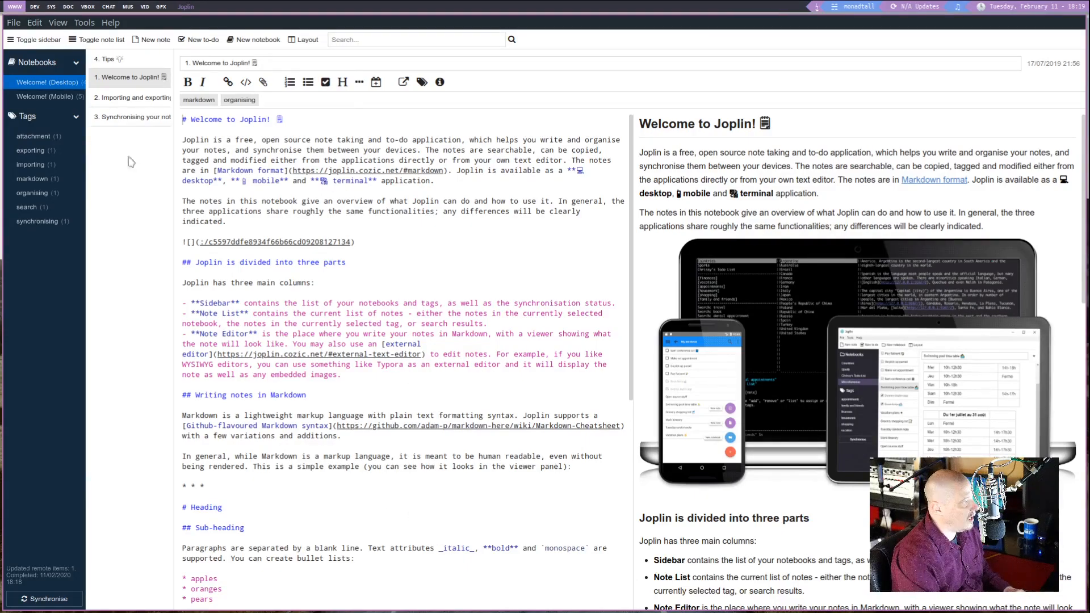
pyautogui.moveTo(33, 39)
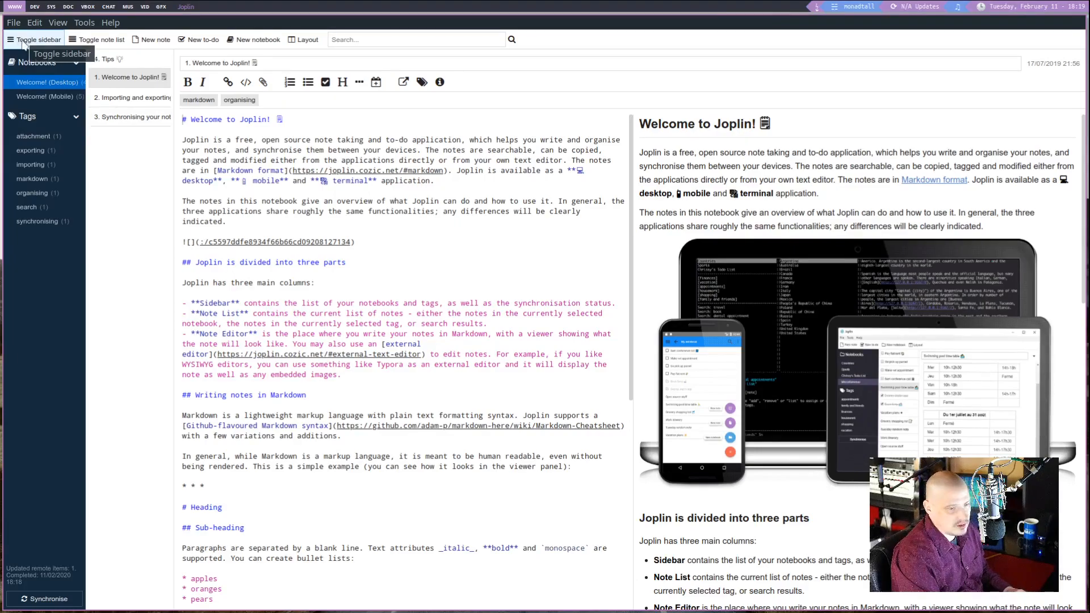
pyautogui.click(34, 39)
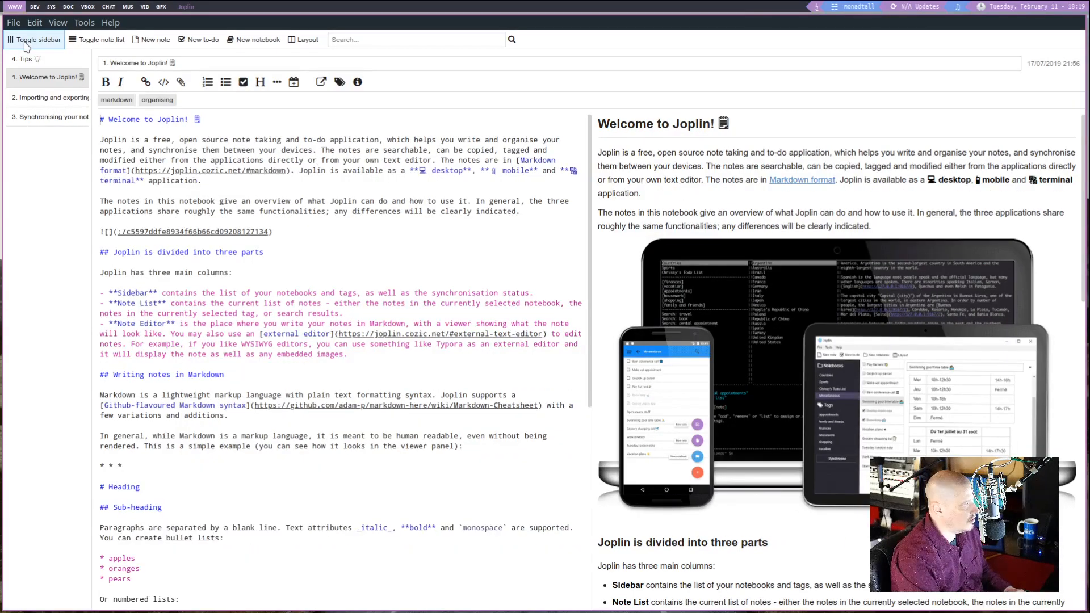
pyautogui.click(34, 40)
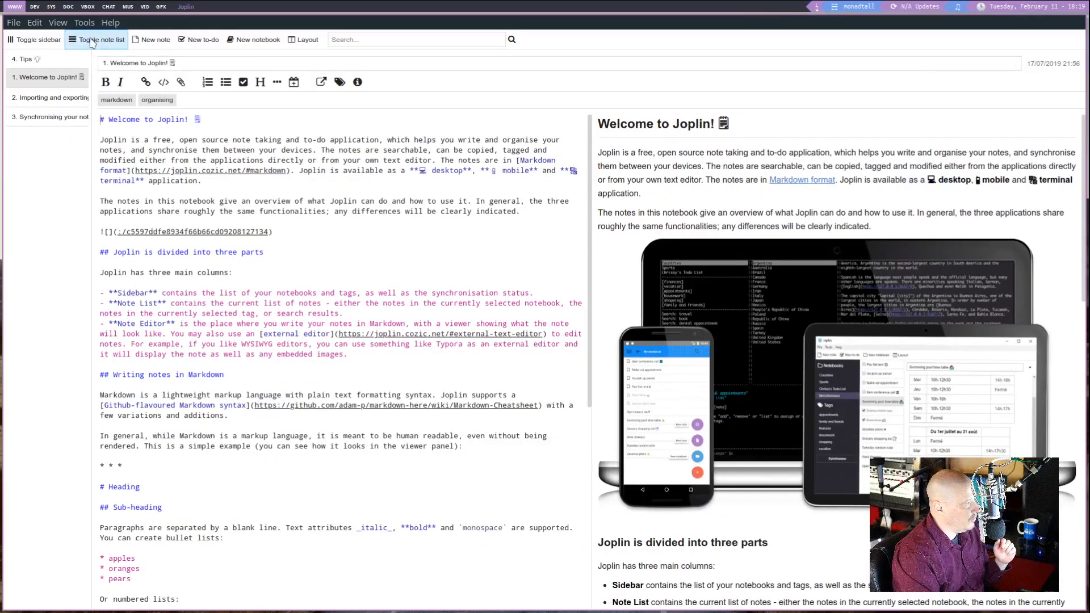
pyautogui.click(96, 40)
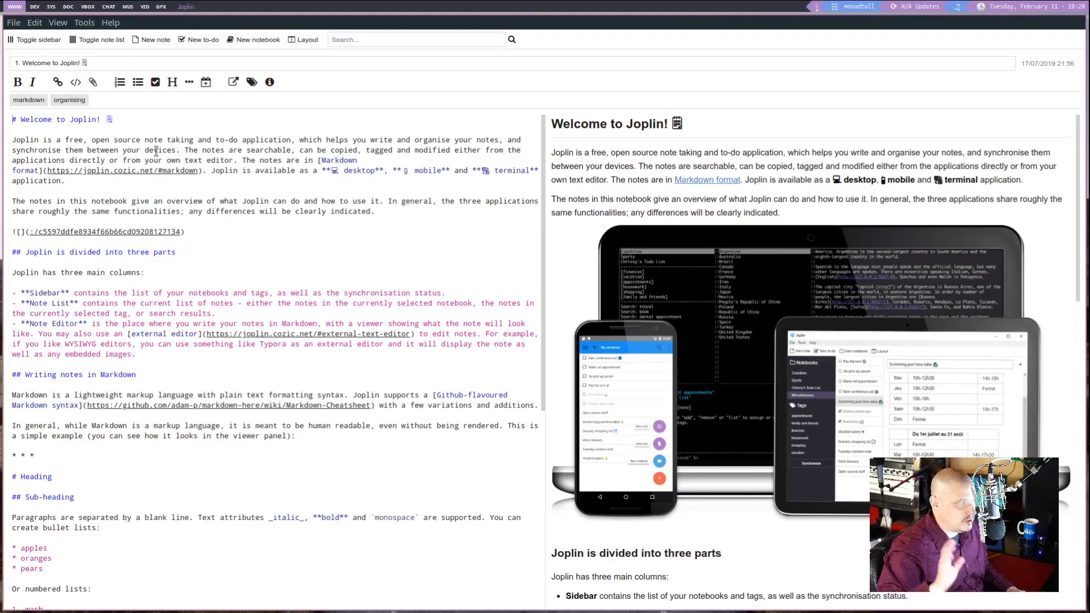
pyautogui.click(96, 40)
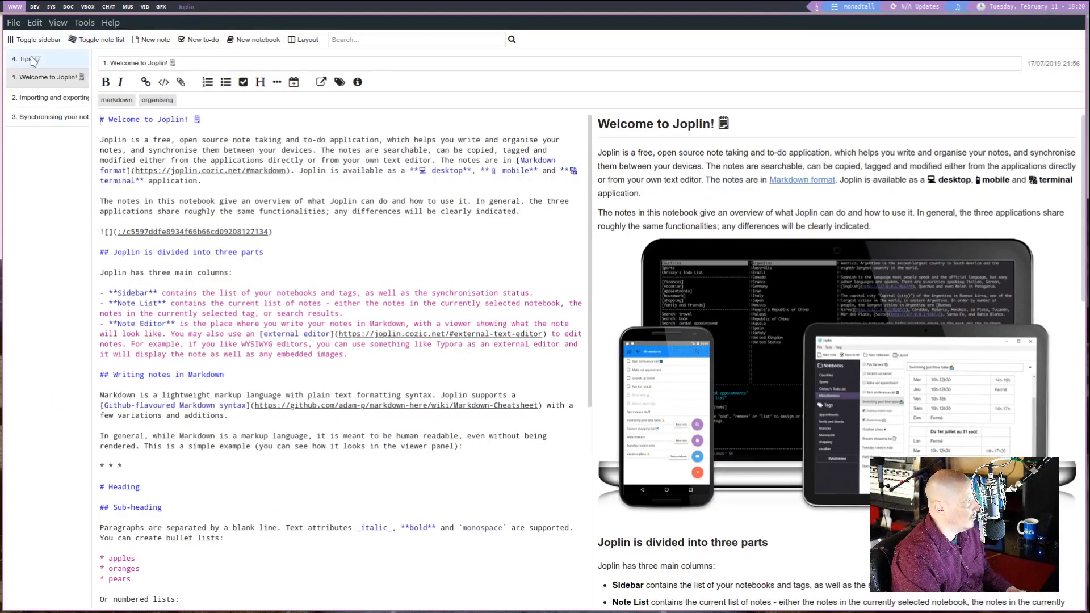
pyautogui.click(34, 39)
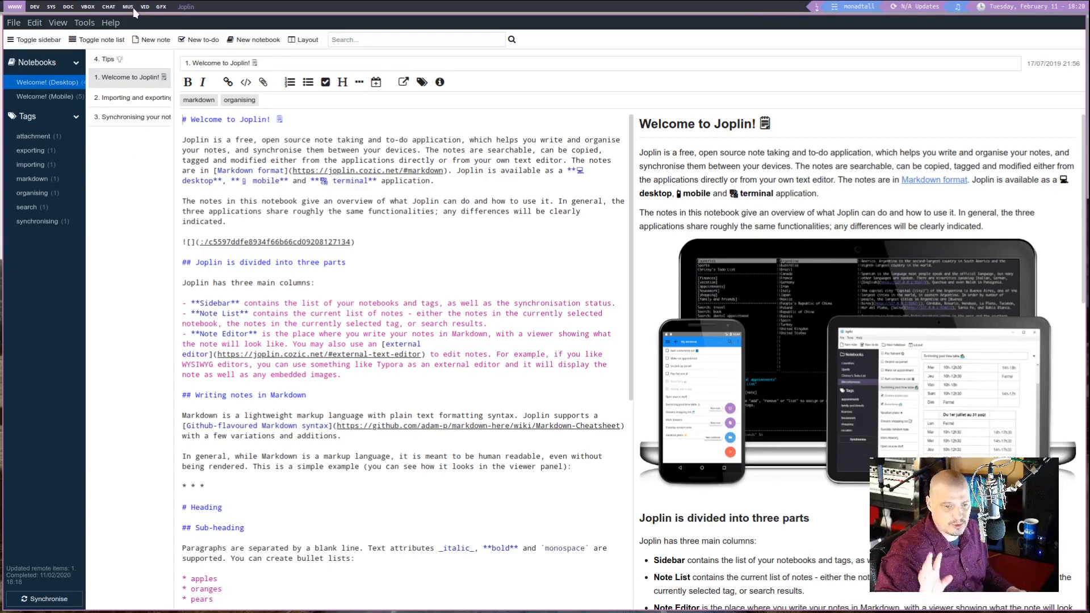
# Step: View 'Importing and exporting notes', then open 'Synchronising your notes'
pyautogui.click(132, 97)
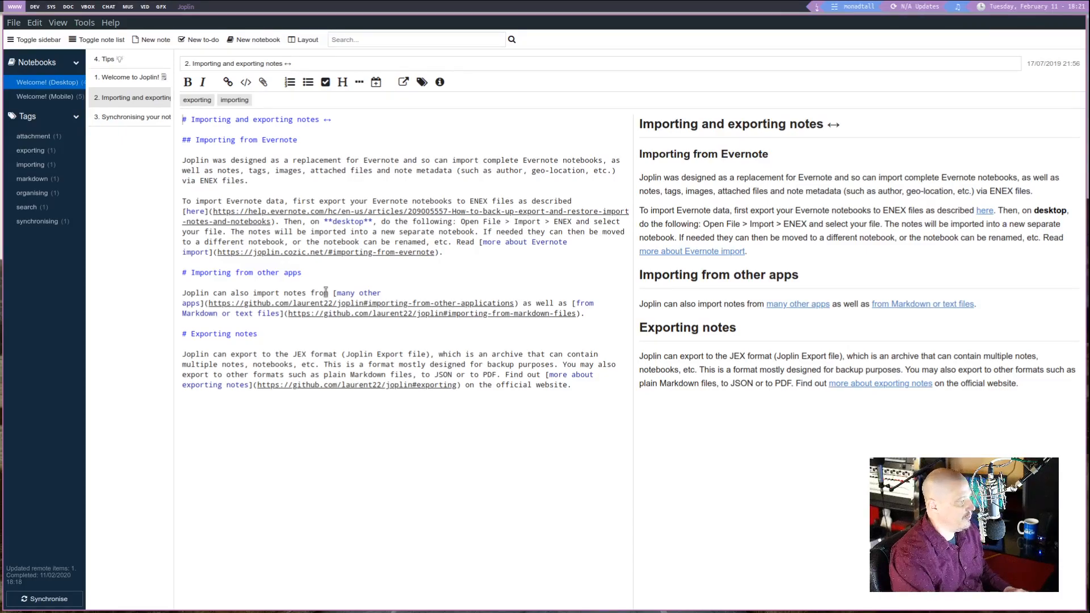
pyautogui.moveTo(387, 477)
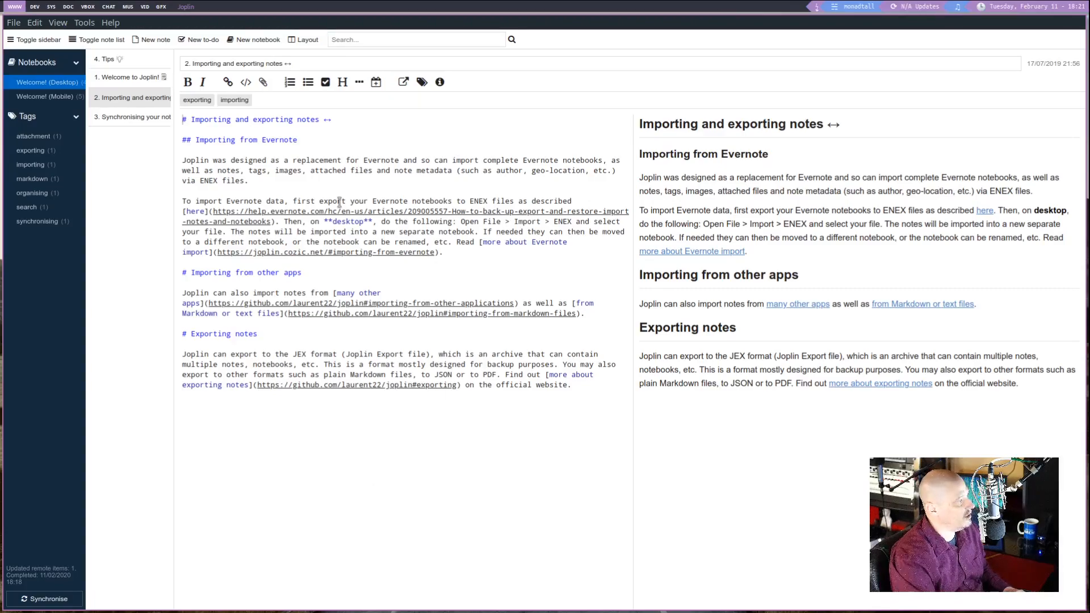
pyautogui.click(133, 116)
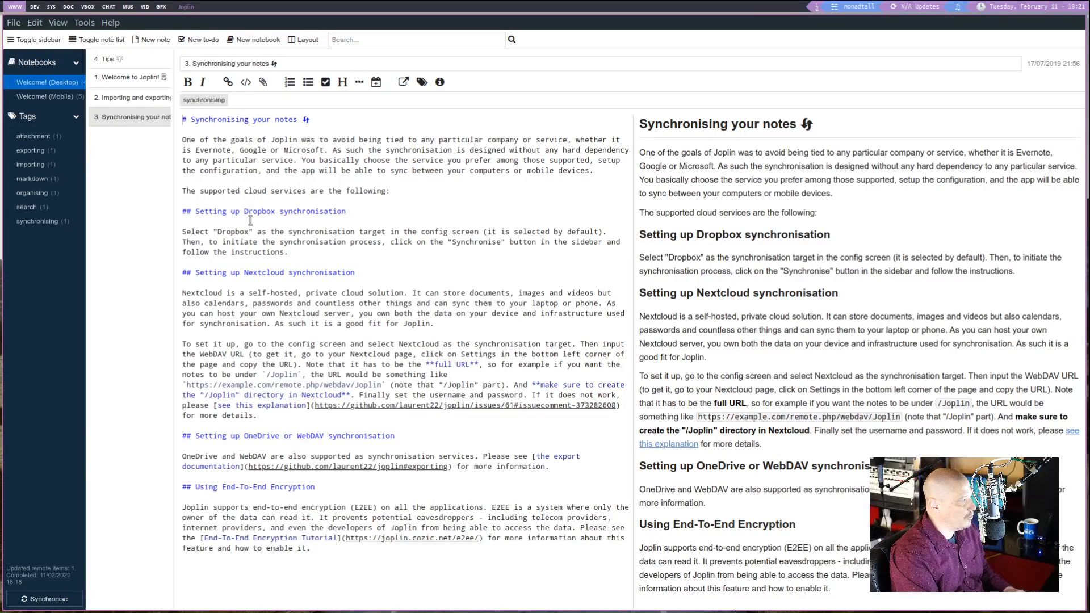
pyautogui.moveTo(307, 441)
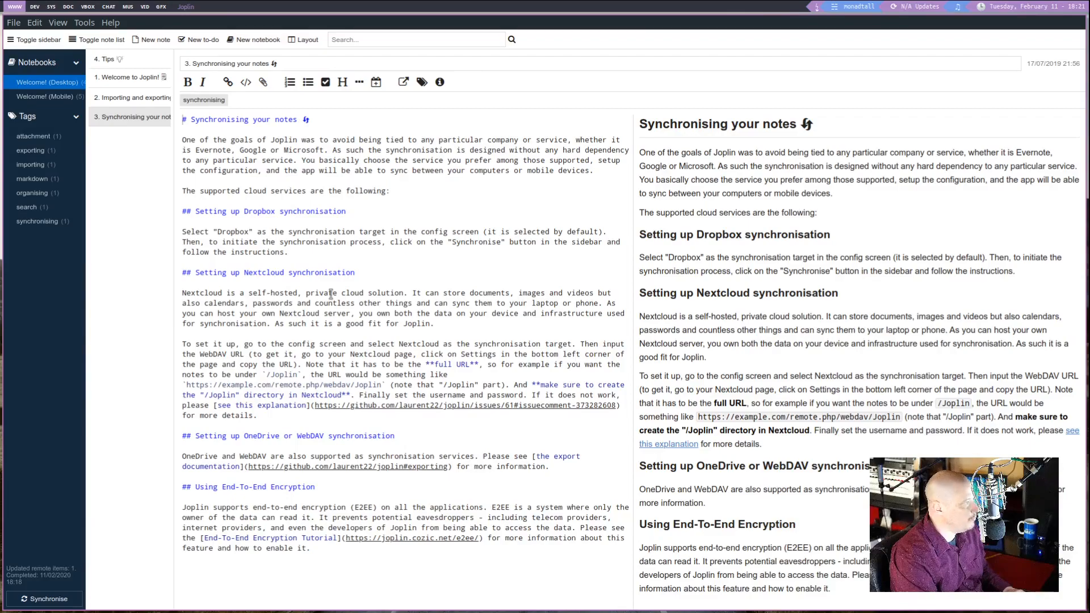
# Step: Open Joplin's Options on the General settings page through the Tools menu
pyautogui.click(13, 22)
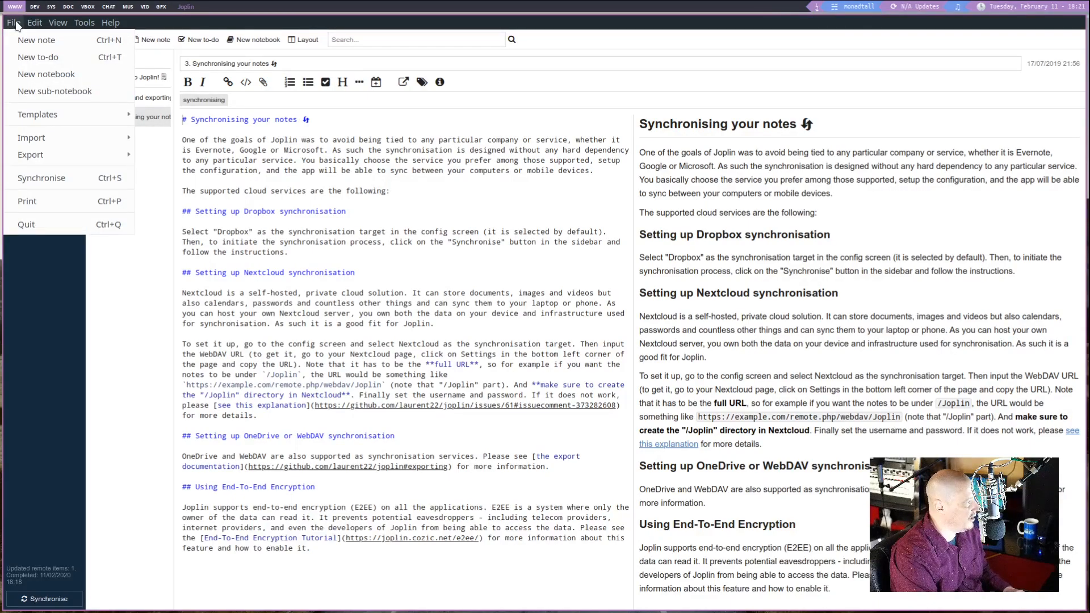
pyautogui.click(84, 23)
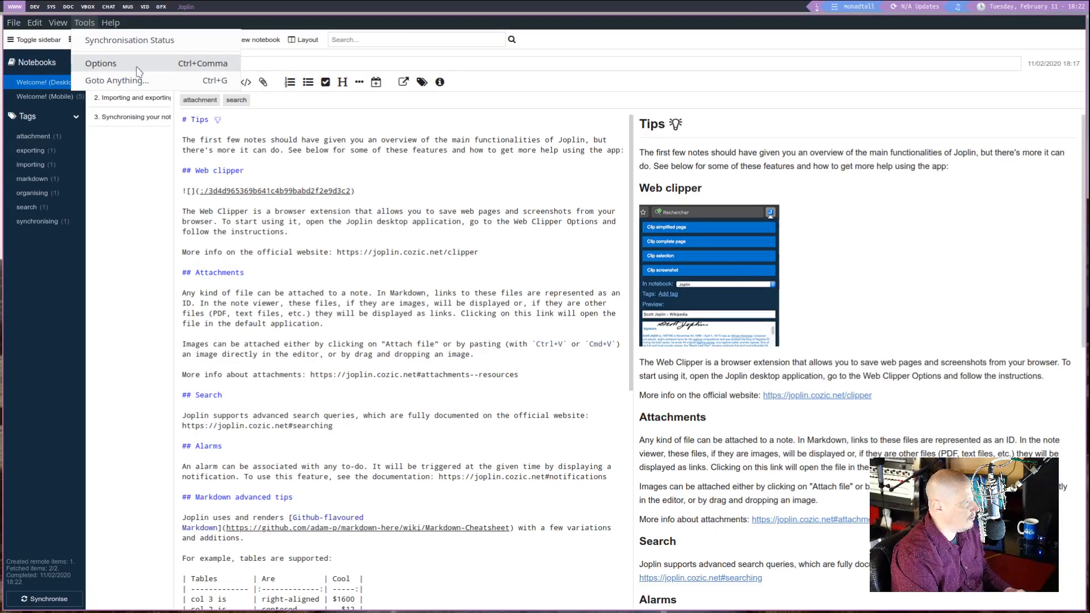
pyautogui.click(101, 63)
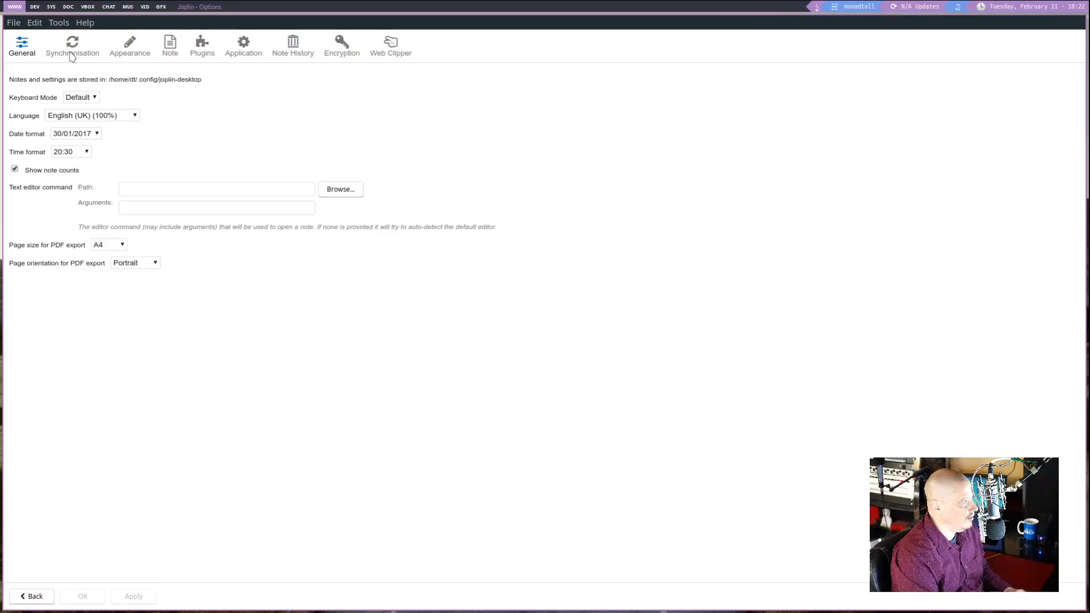
# Step: Show the Synchronisation settings and pick a target from the synchronisation target dropdown
pyautogui.click(72, 45)
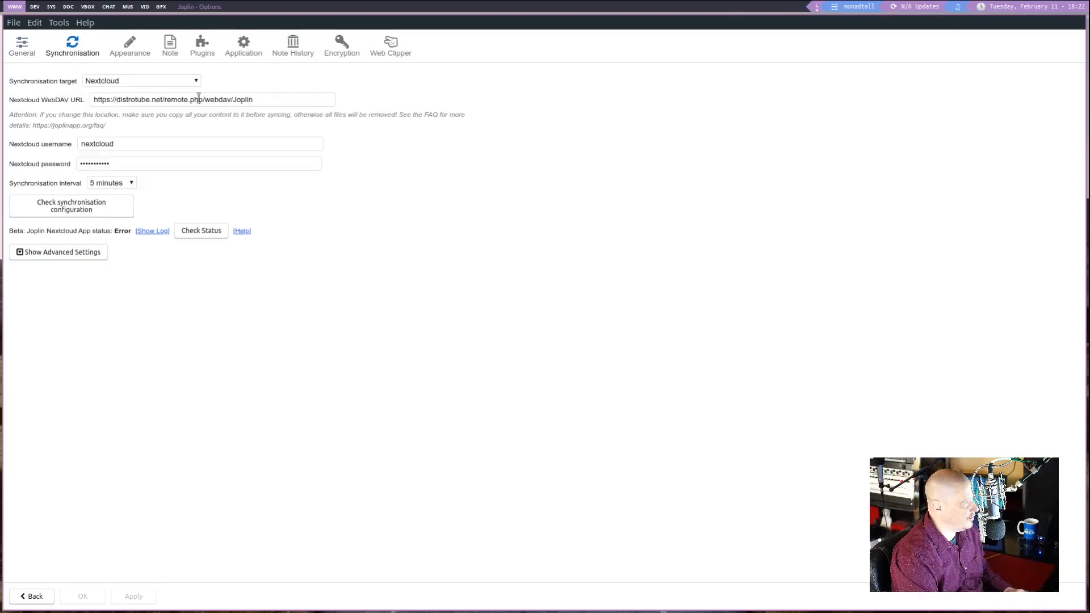
pyautogui.click(142, 80)
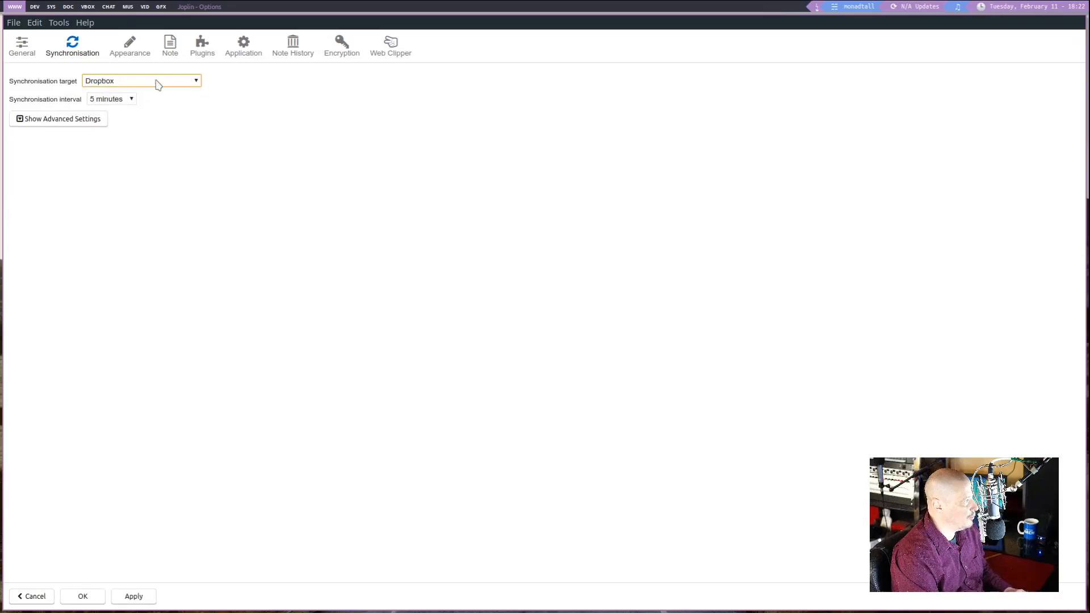
pyautogui.click(141, 80)
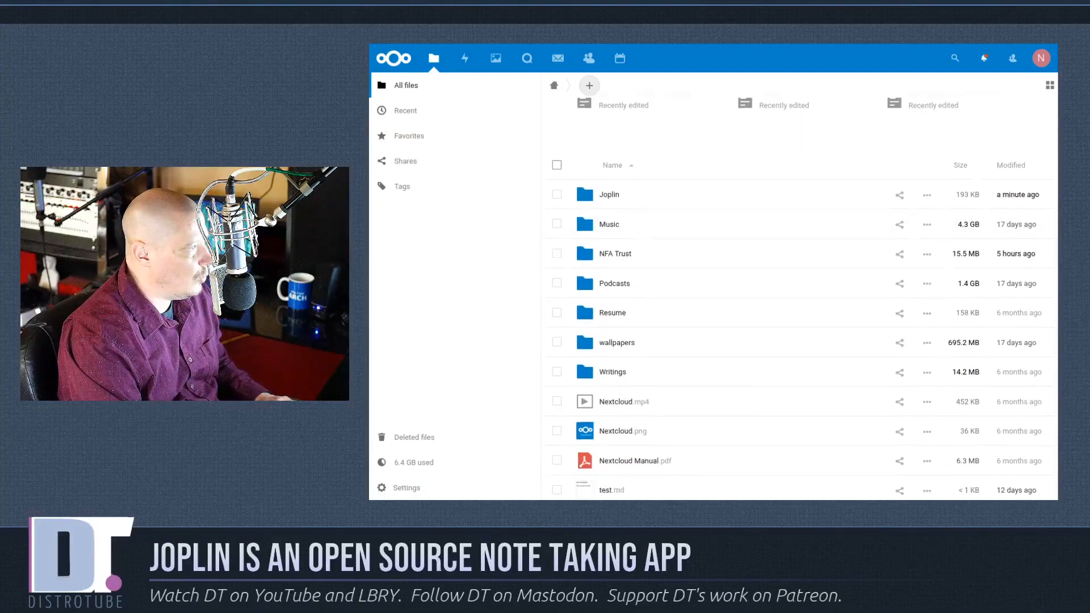
# Step: Scroll Nextcloud Files and open its Settings to reveal the WebDAV address
pyautogui.scroll(-3)
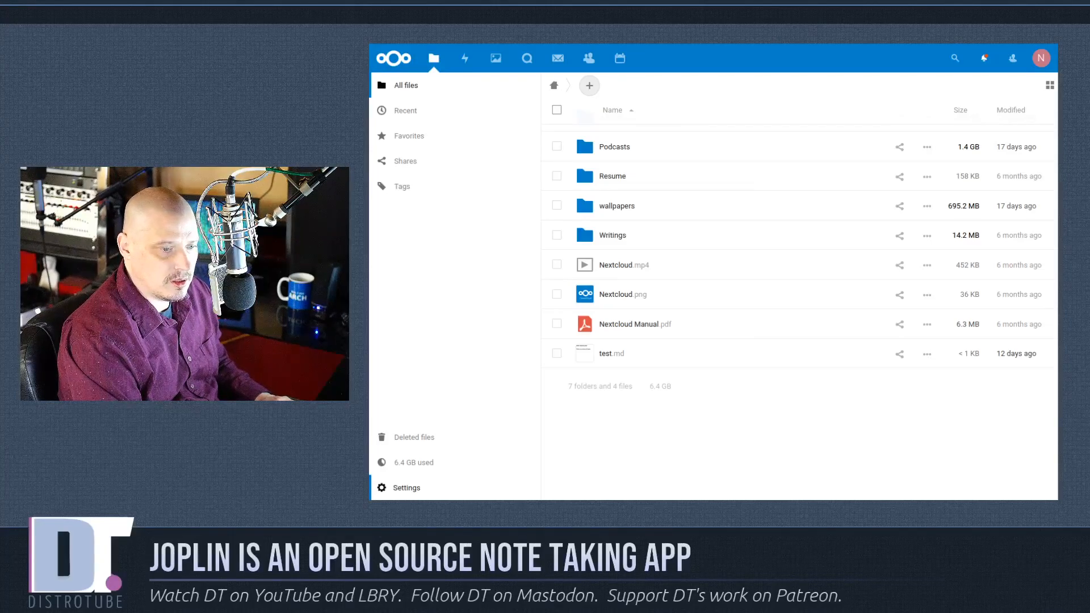
pyautogui.click(405, 487)
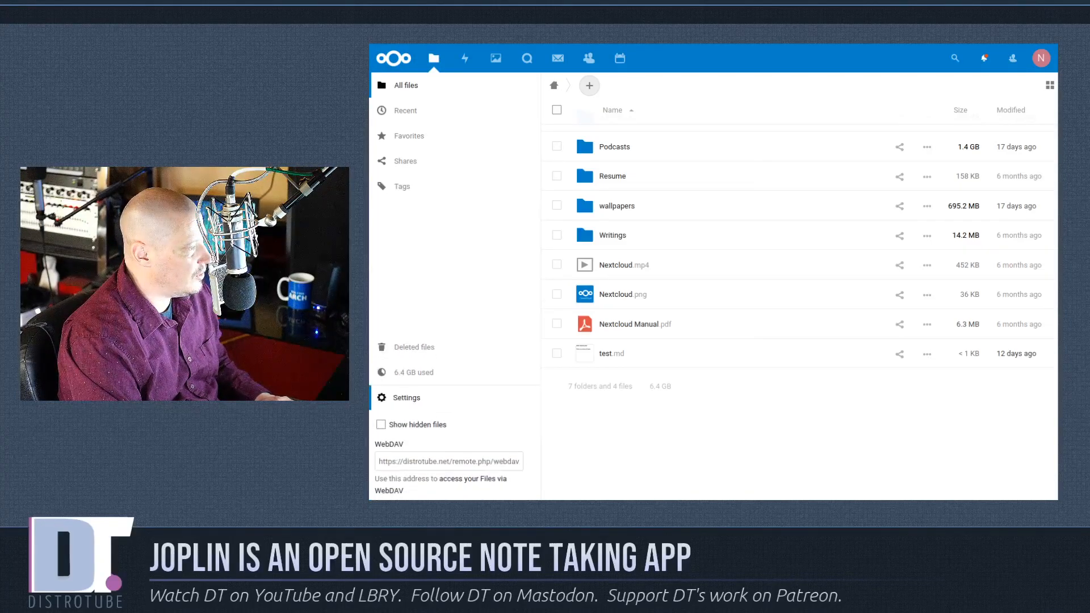
pyautogui.click(449, 461)
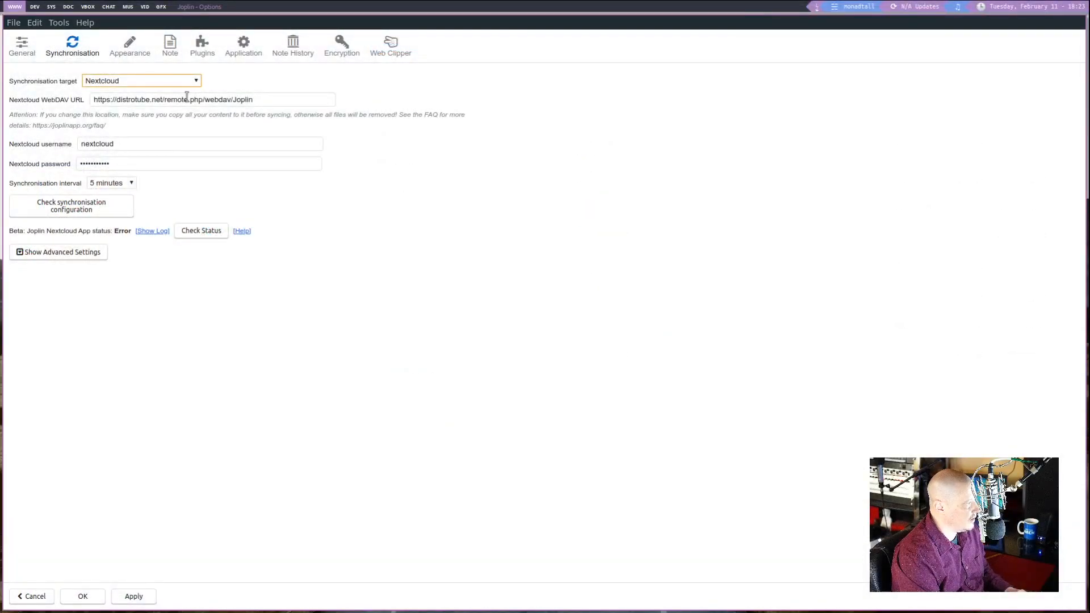
pyautogui.moveTo(487, 175)
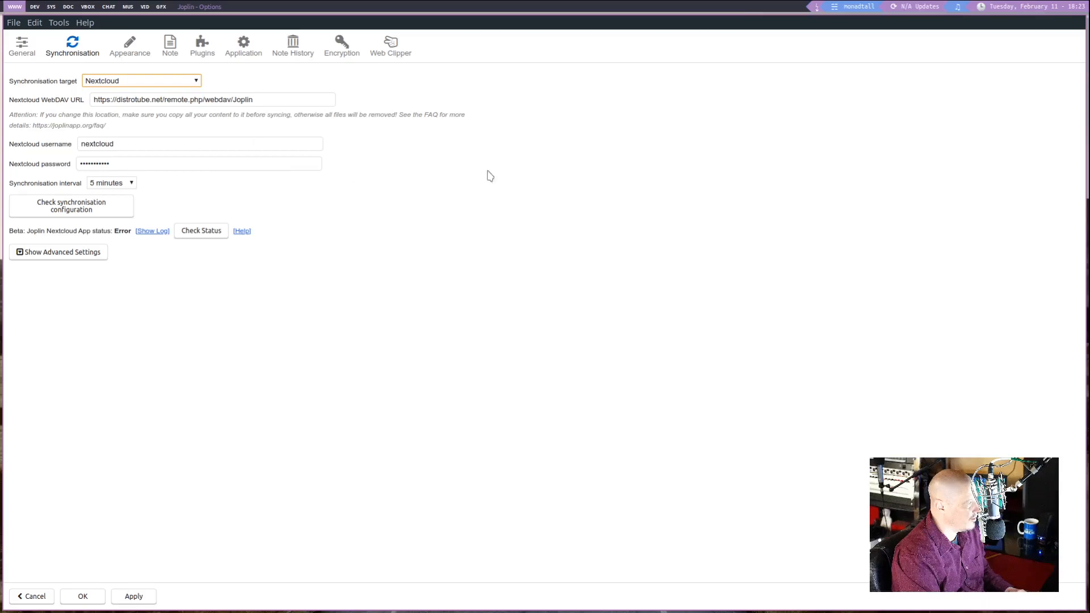
pyautogui.moveTo(155, 595)
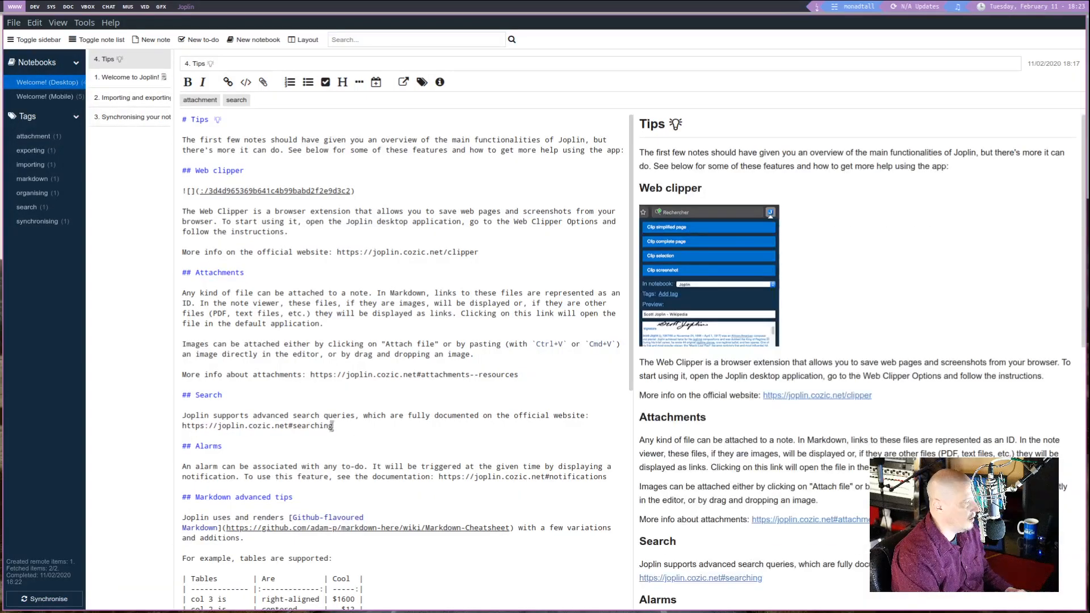
pyautogui.click(13, 22)
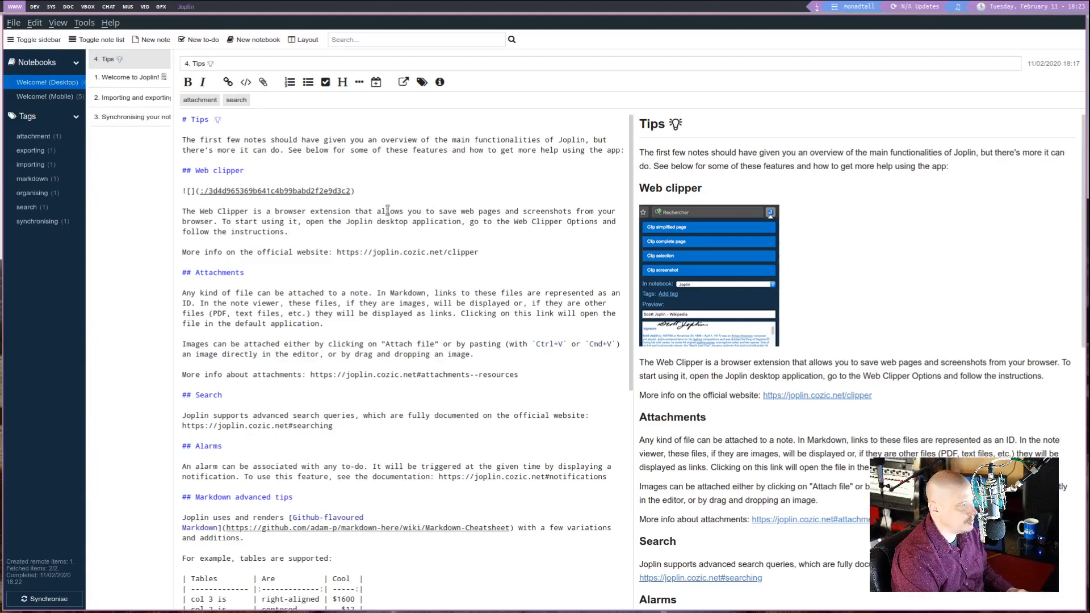
pyautogui.moveTo(493, 251)
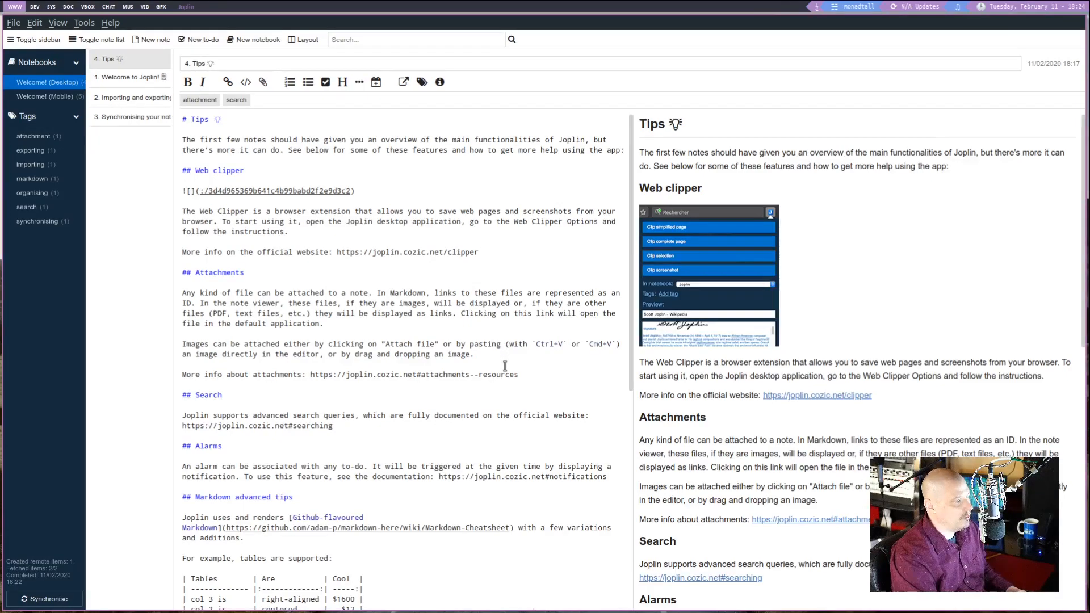
pyautogui.scroll(-3)
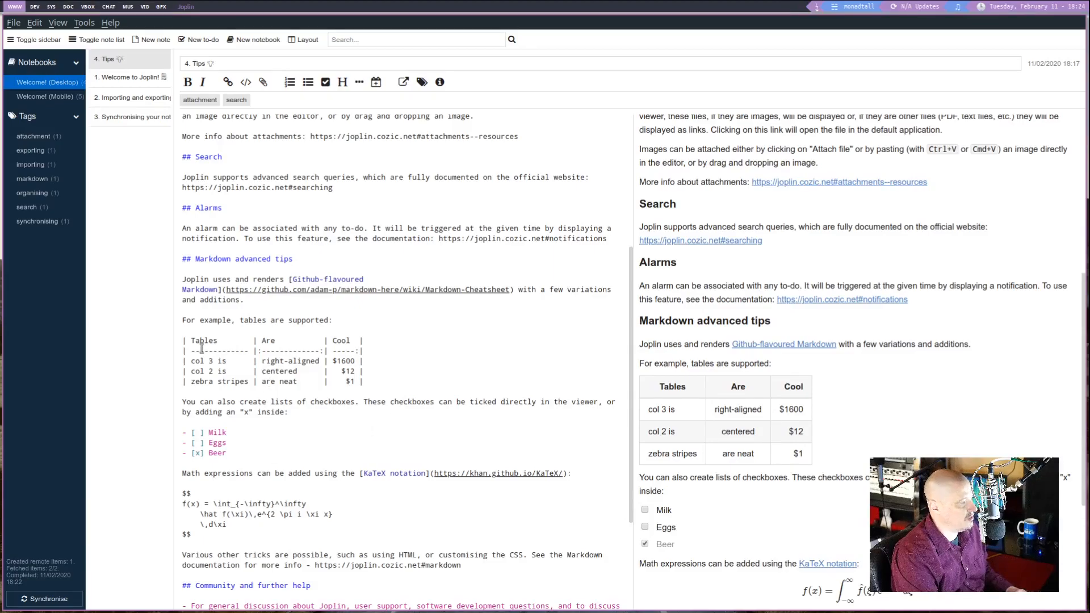
# Step: Scroll the Tips note past the math formula to the community help and donations sections
pyautogui.scroll(-3)
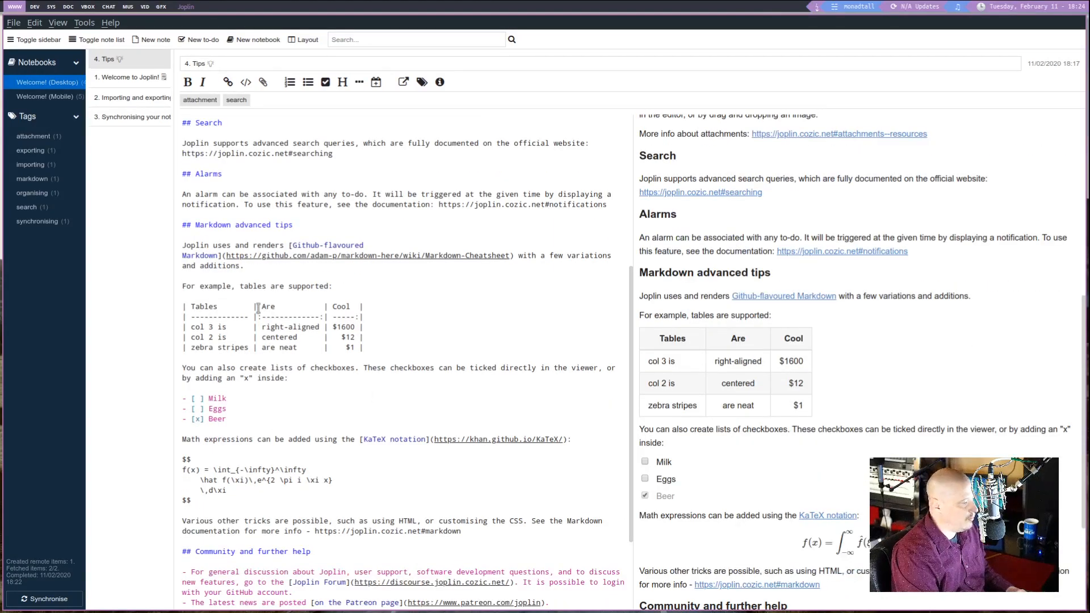
pyautogui.moveTo(778, 340)
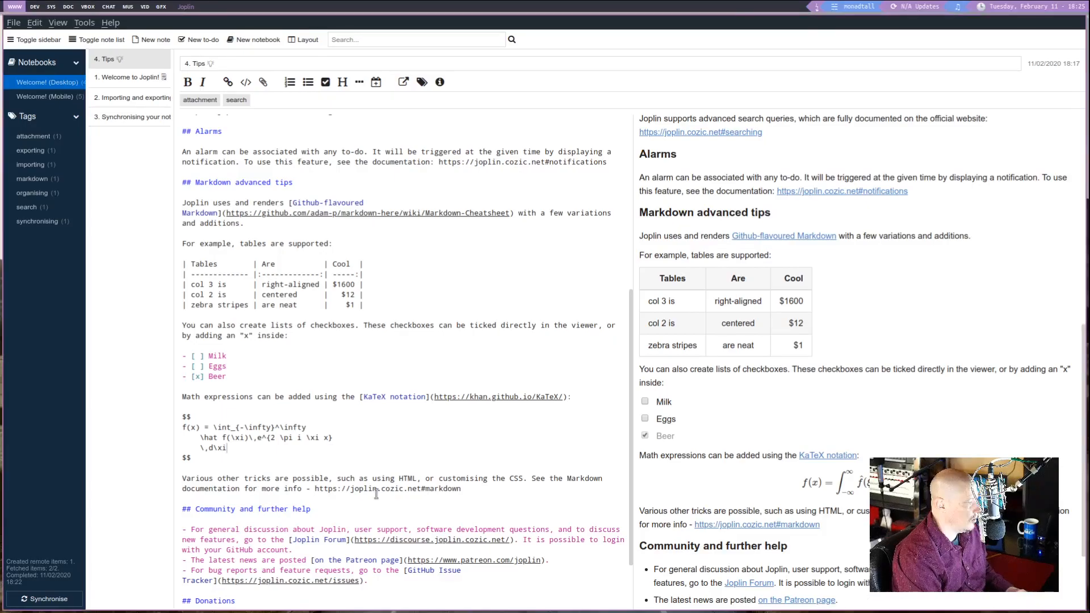
pyautogui.scroll(-3)
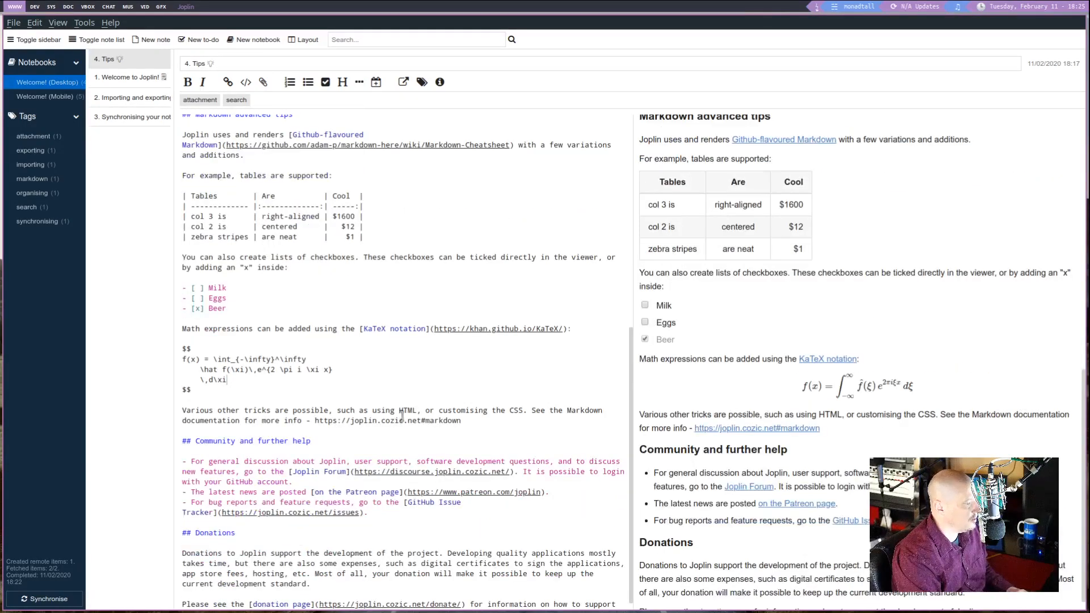
pyautogui.click(212, 381)
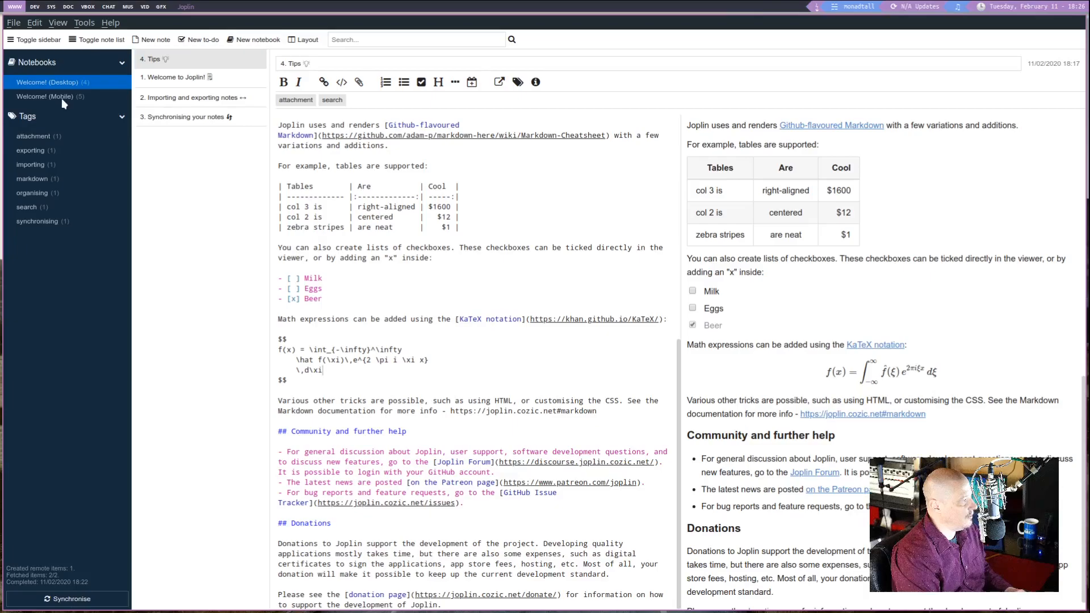
# Step: Switch between the Welcome! (Mobile) and (Desktop) notebooks, then list notes tagged markdown
pyautogui.click(44, 96)
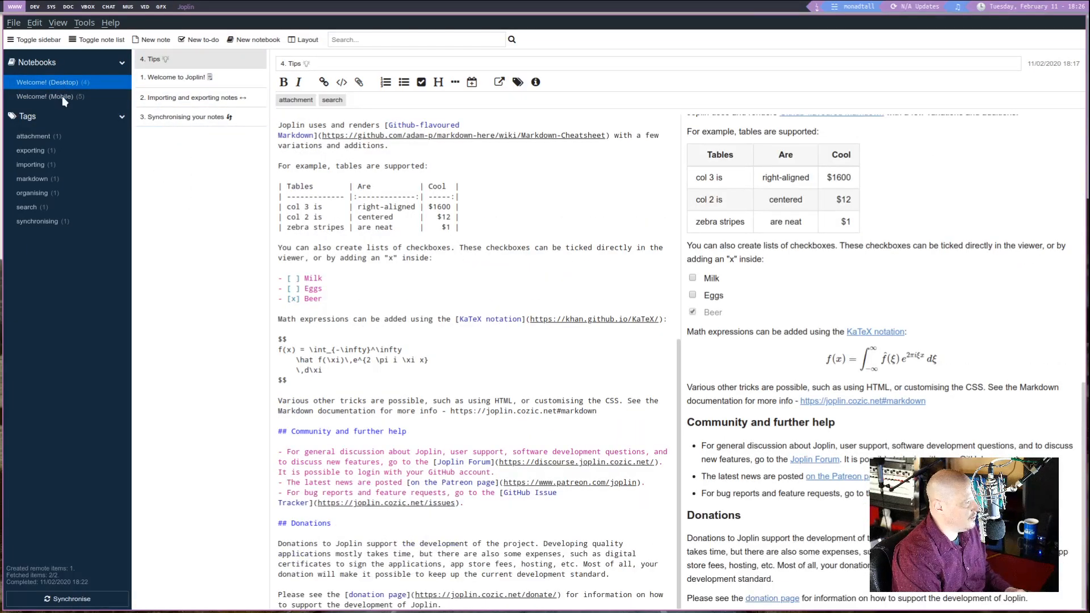
pyautogui.click(50, 96)
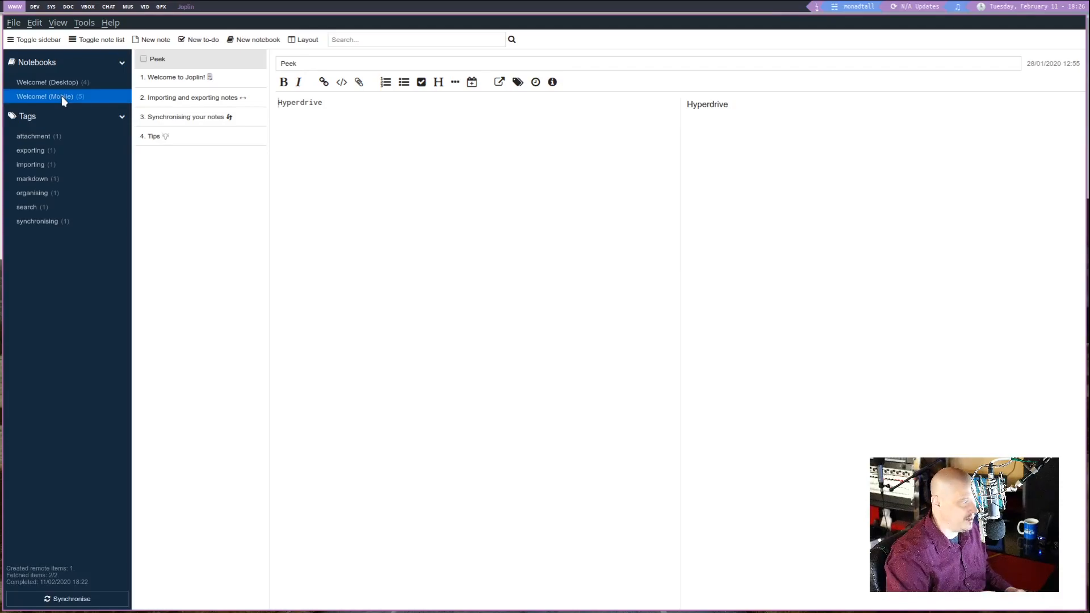
pyautogui.click(155, 135)
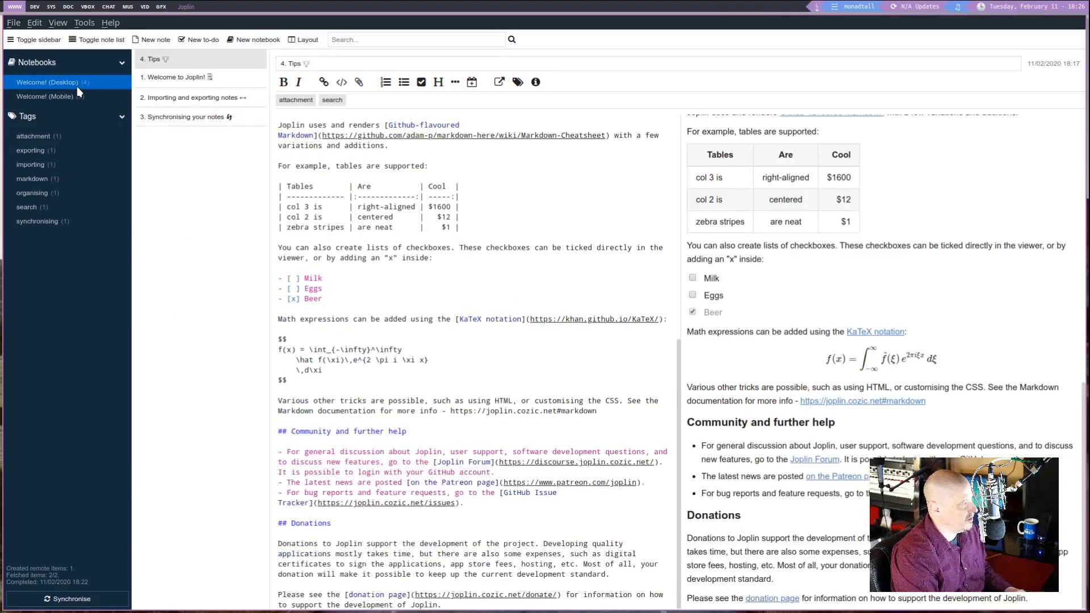
pyautogui.click(45, 96)
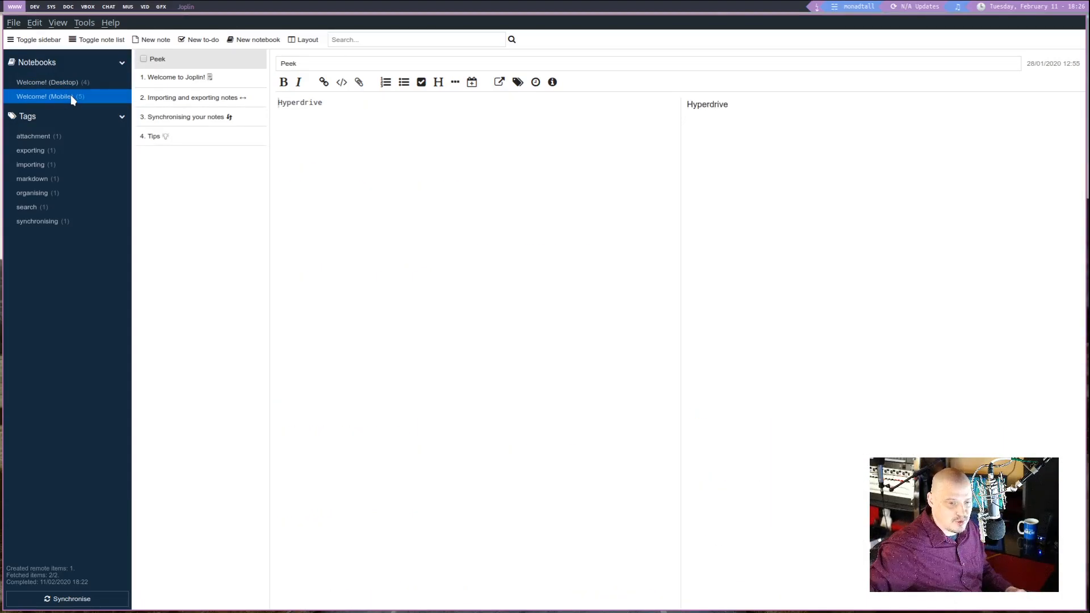
pyautogui.click(155, 136)
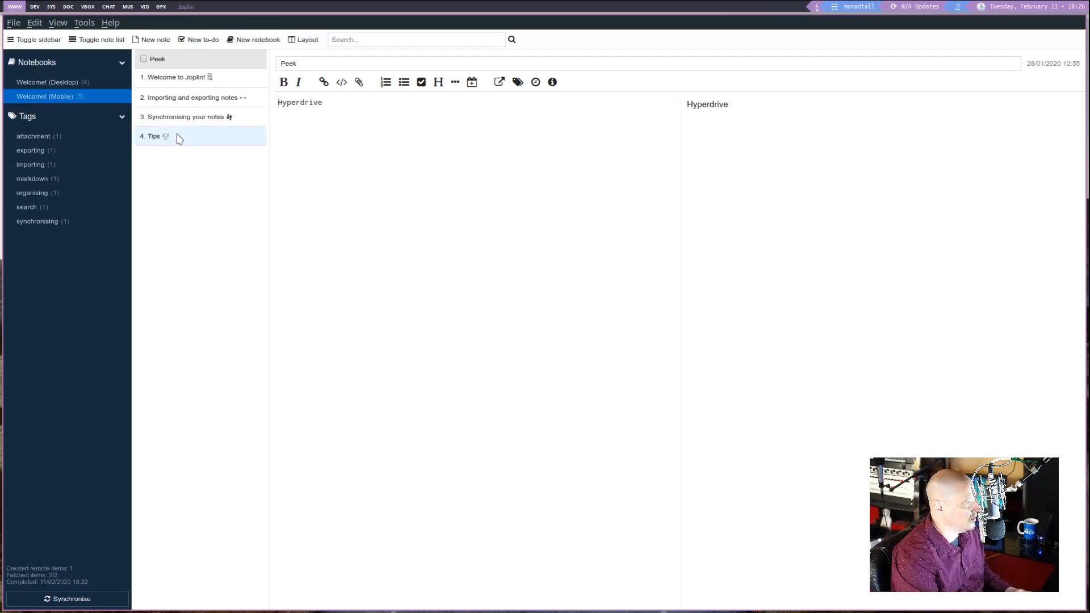
pyautogui.click(179, 77)
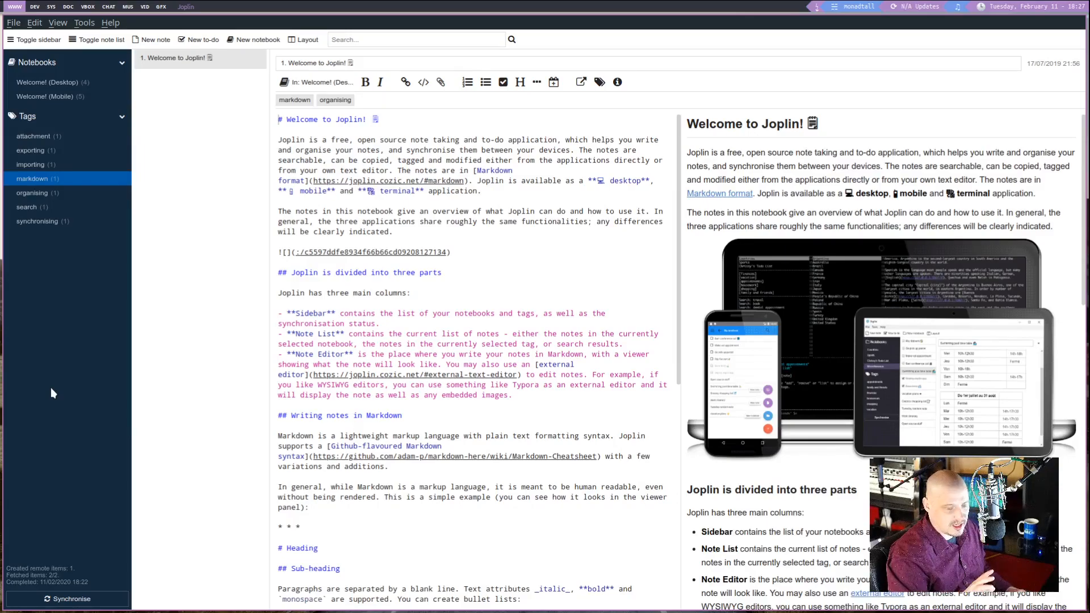
pyautogui.click(67, 599)
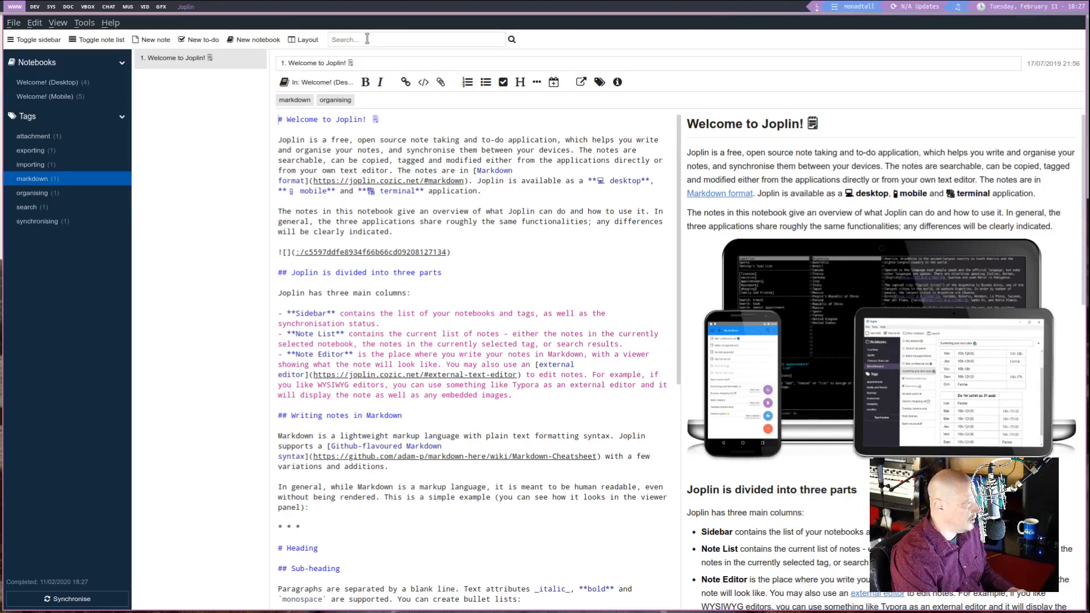
# Step: Search the notes for 'nextcloud' to find 'Synchronising your notes'
pyautogui.click(415, 40)
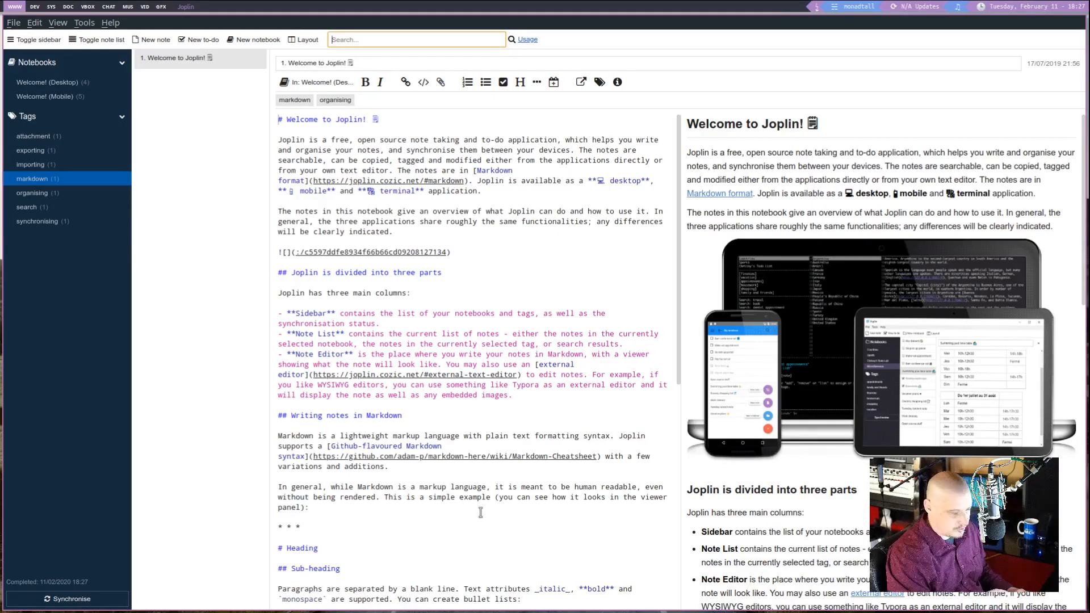
pyautogui.write('nextcloud')
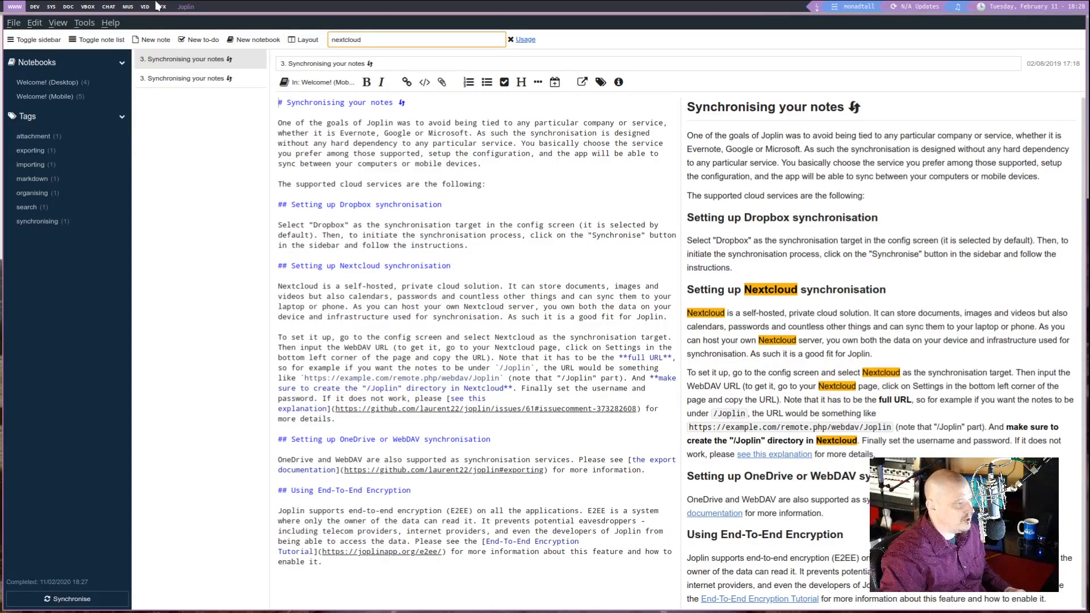
# Step: Show the File > Export submenu listing JEX, RAW, JSON, Markdown, HTML and PDF
pyautogui.click(13, 22)
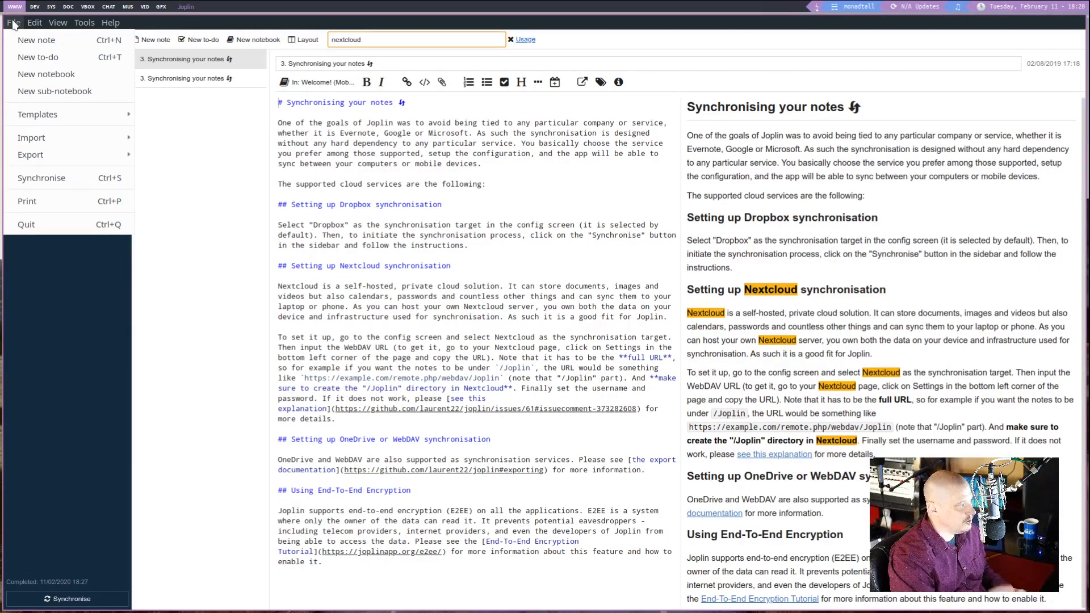
pyautogui.click(30, 154)
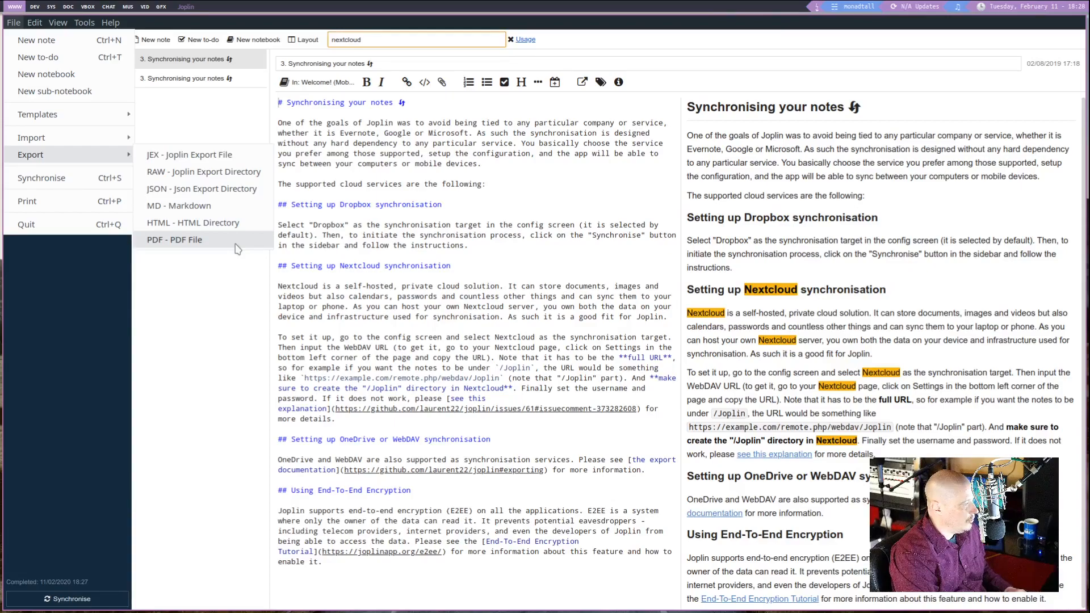
pyautogui.moveTo(193, 223)
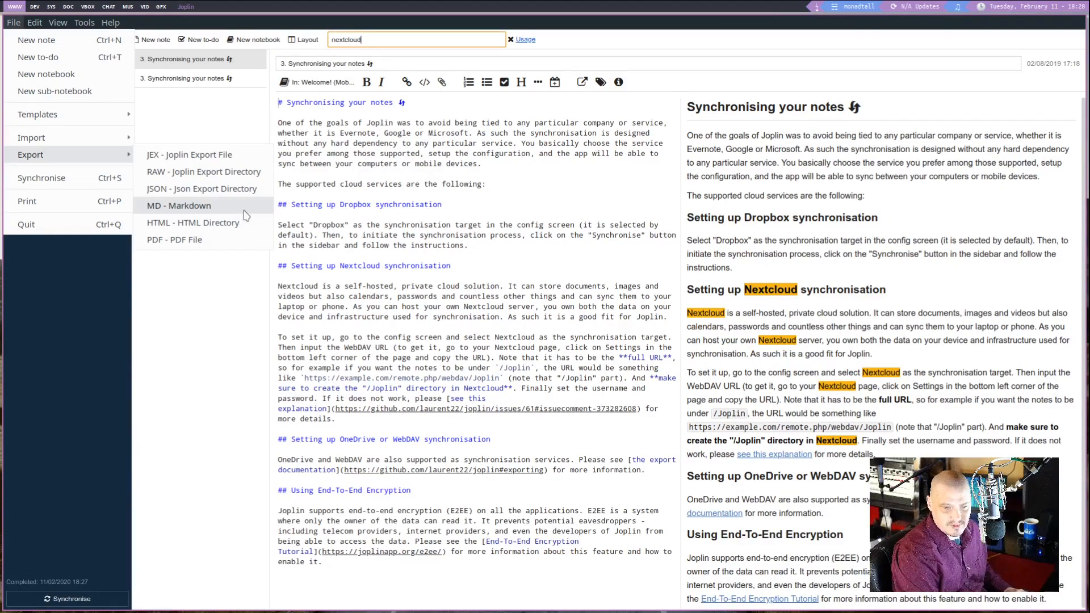
pyautogui.moveTo(227, 315)
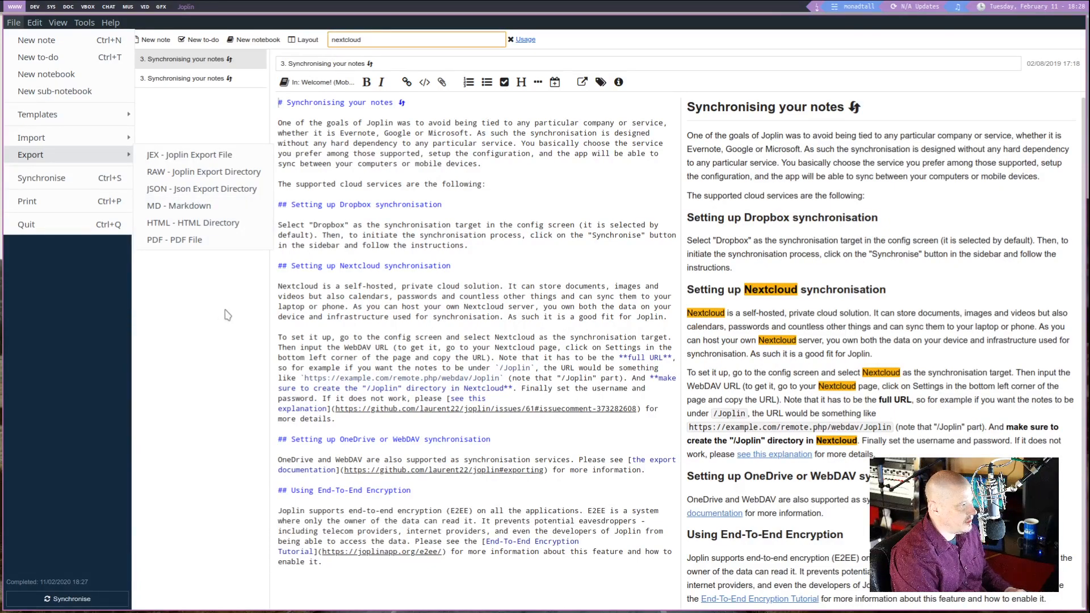
pyautogui.moveTo(203, 171)
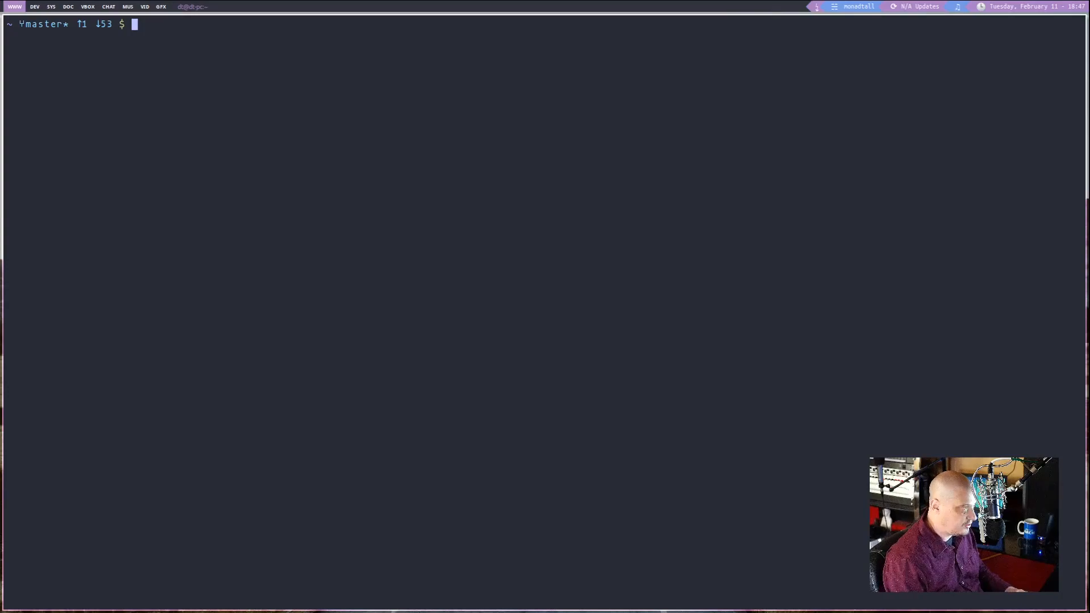
# Step: Launch the terminal client with the joplin command
pyautogui.write('jo')
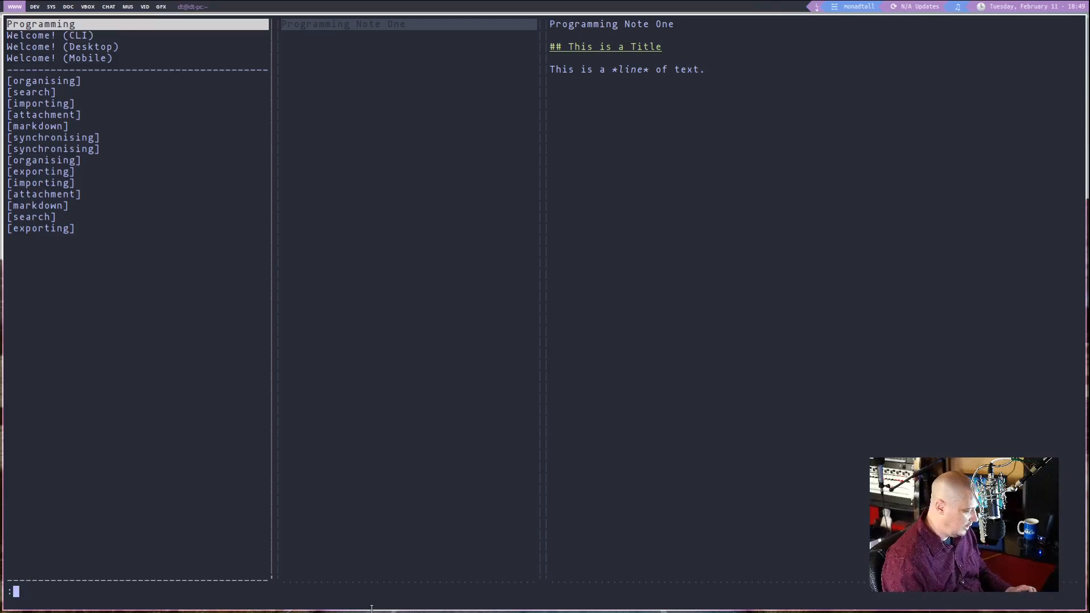
# Step: Run help, help keymap, then help again to list shortcuts and commands
pyautogui.write('help')
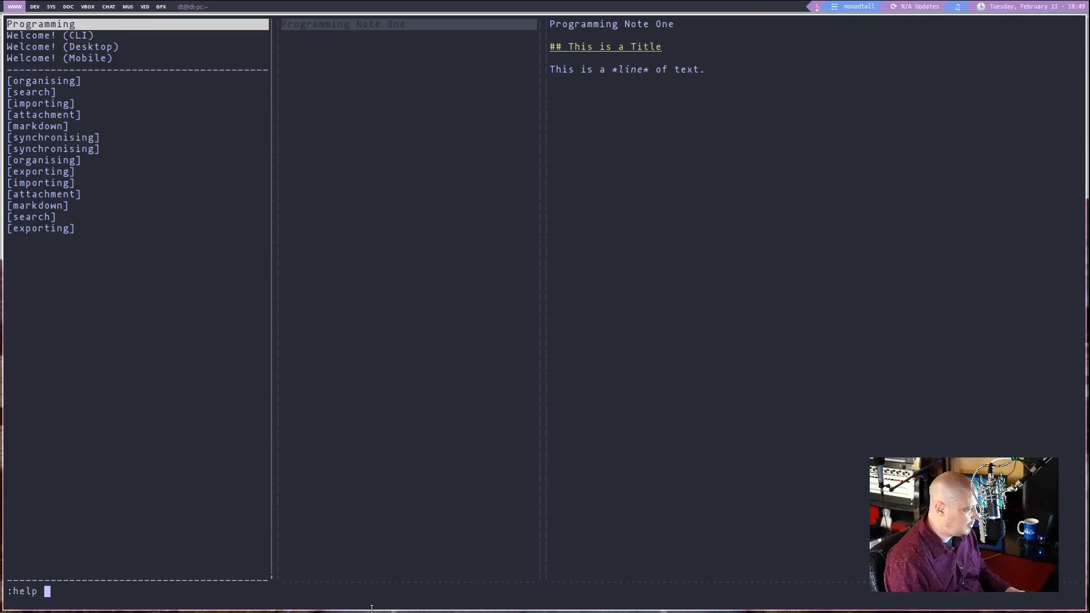
pyautogui.press('Return')
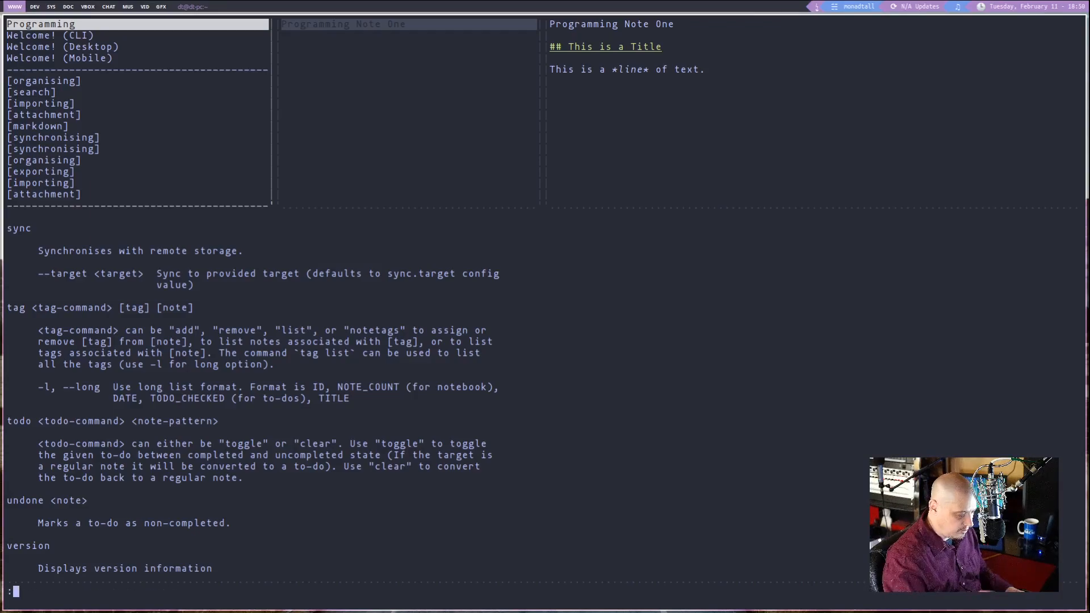
pyautogui.write('help')
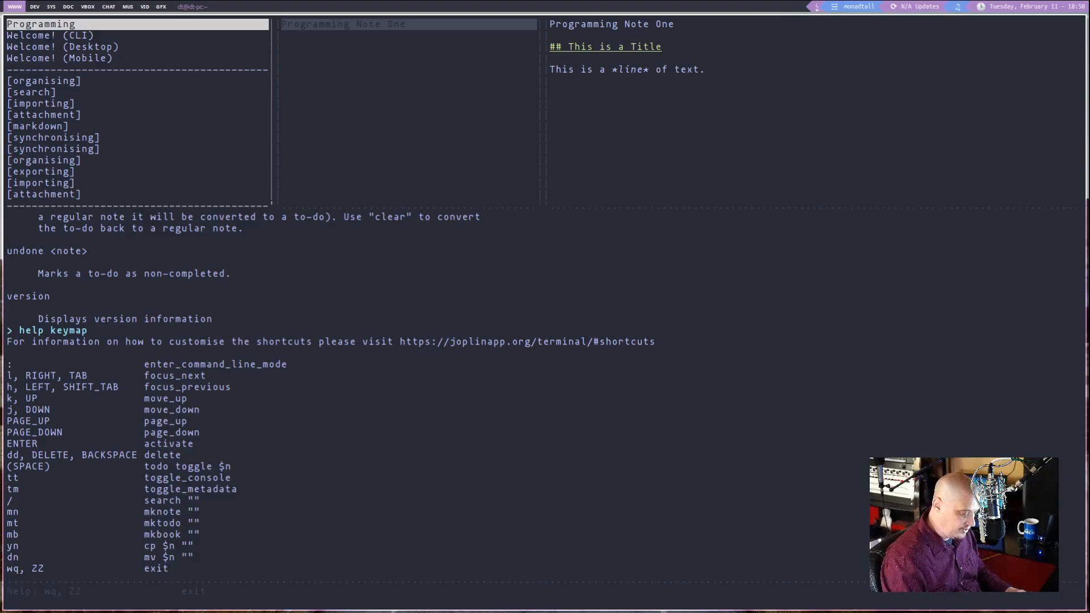
pyautogui.write(':help')
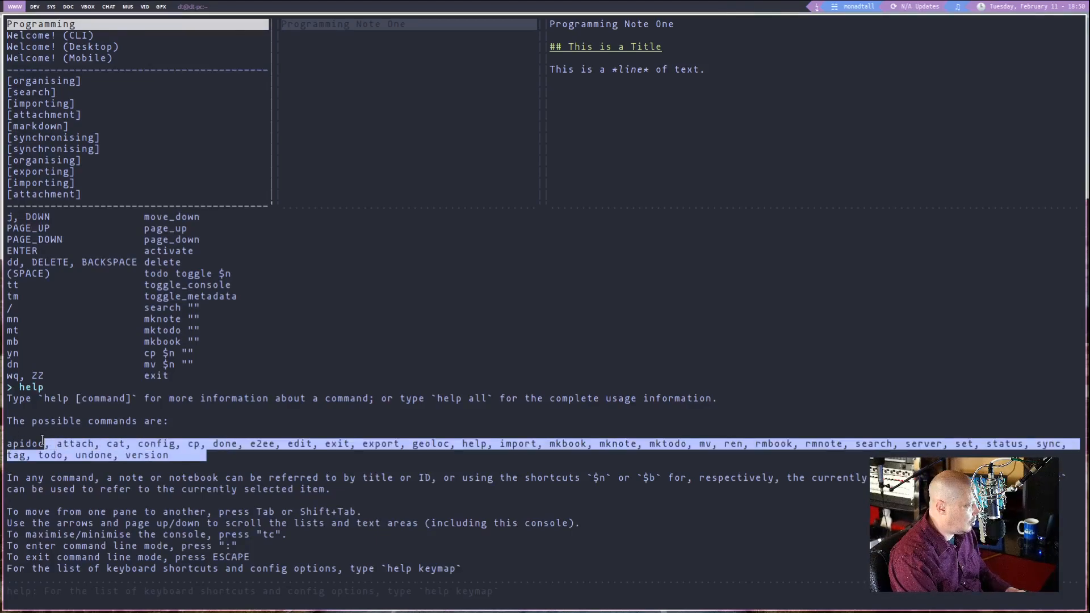
pyautogui.doubleClick(156, 443)
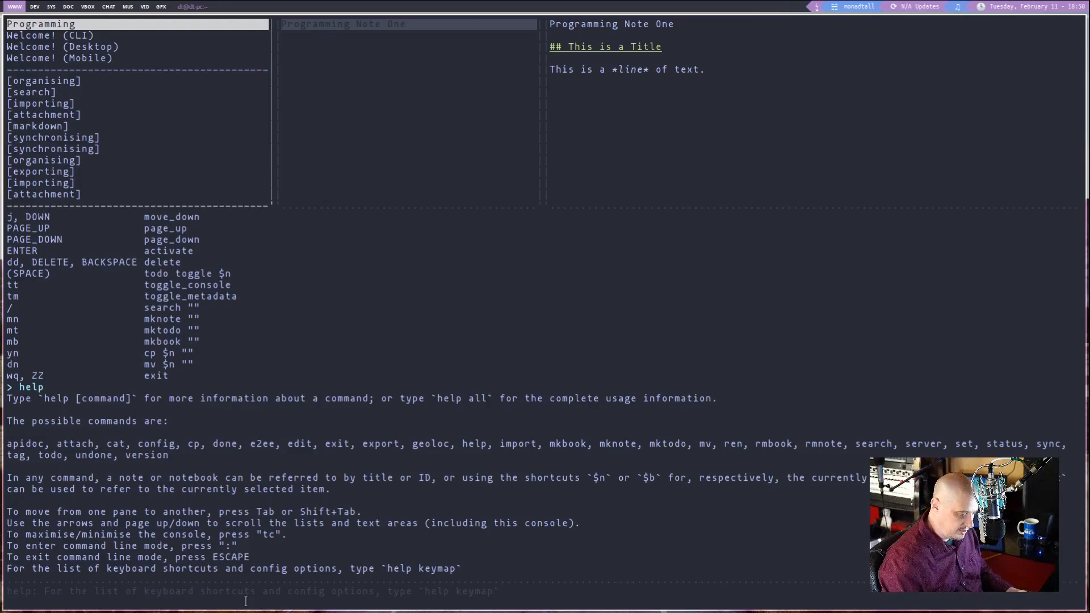
# Step: Query :config sync.target, showing 5 (Nextcloud), then trim the command to ':config sync.'
pyautogui.write(':config sync.')
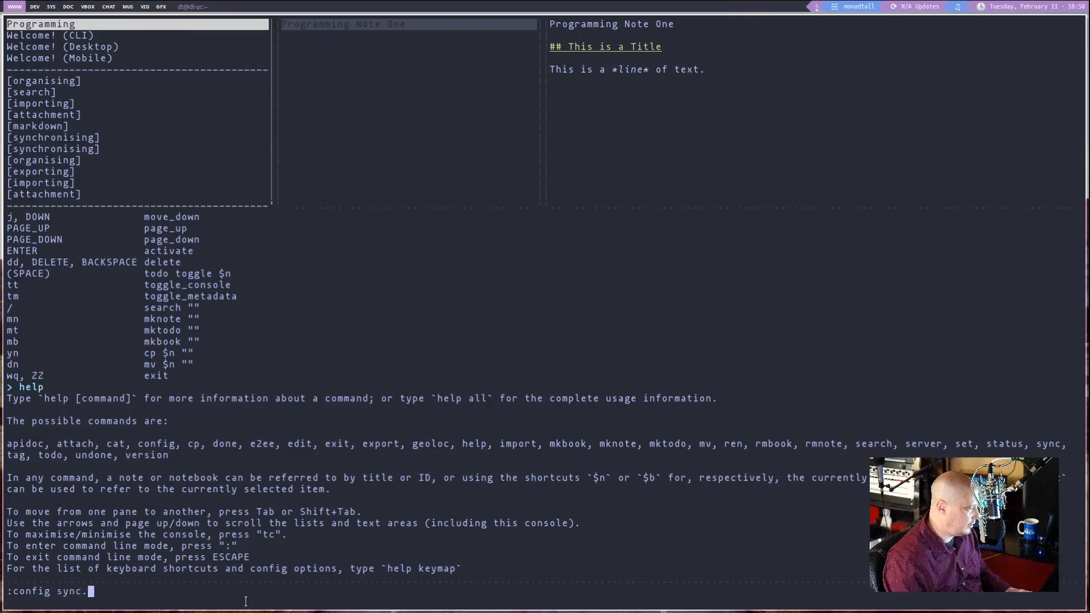
pyautogui.write('target')
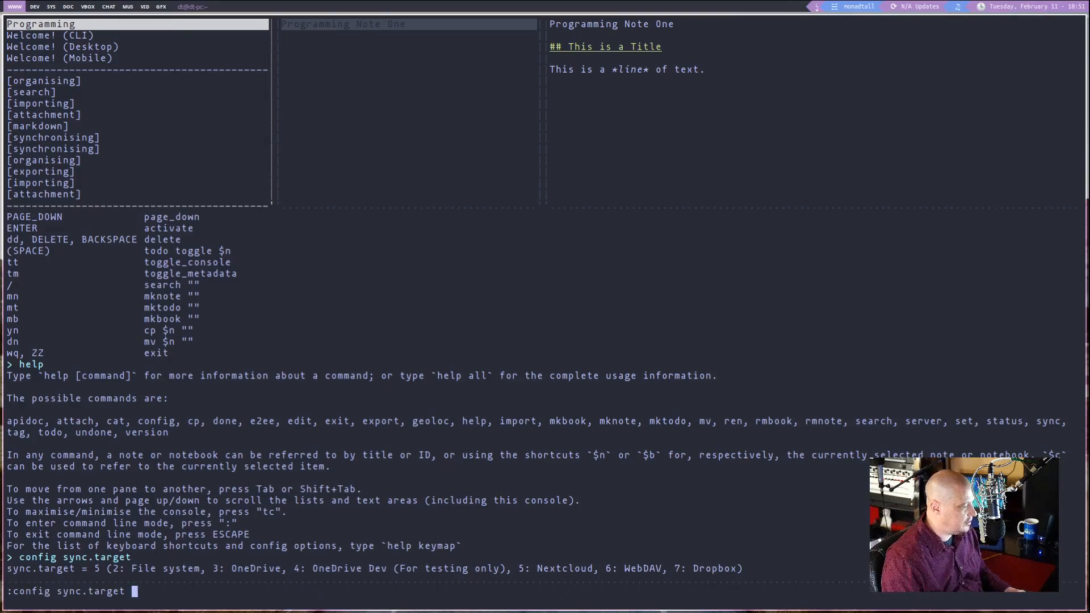
pyautogui.write('5')
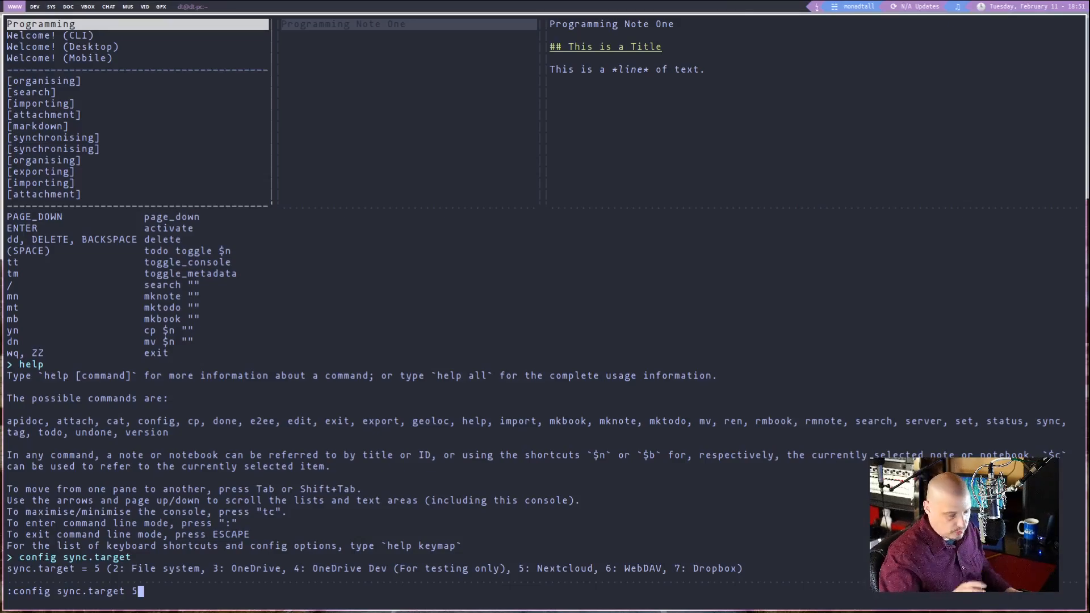
pyautogui.press('BackSpace')
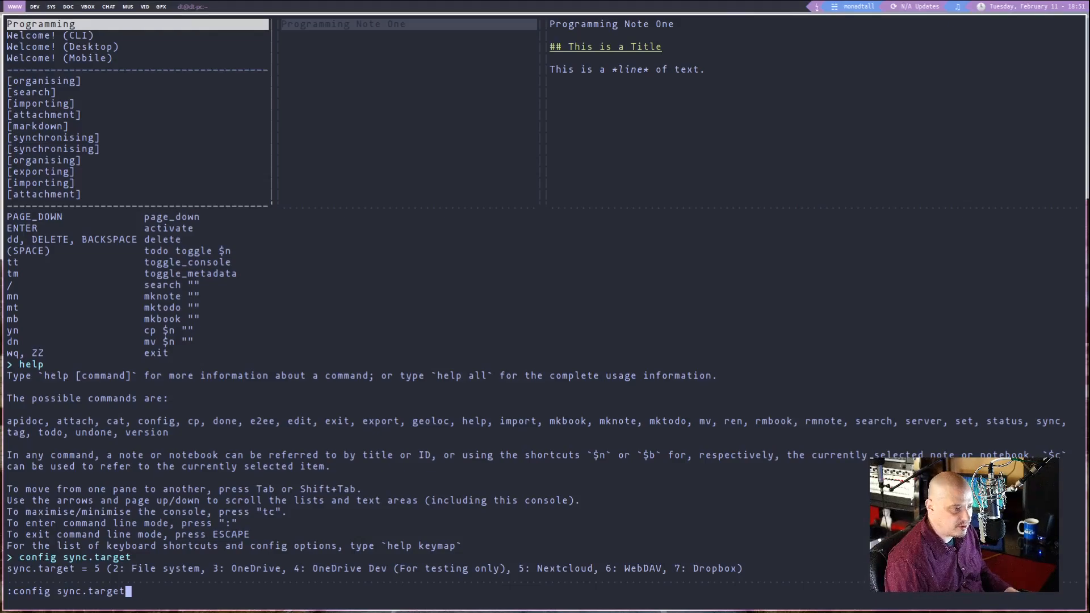
pyautogui.press('BackSpace')
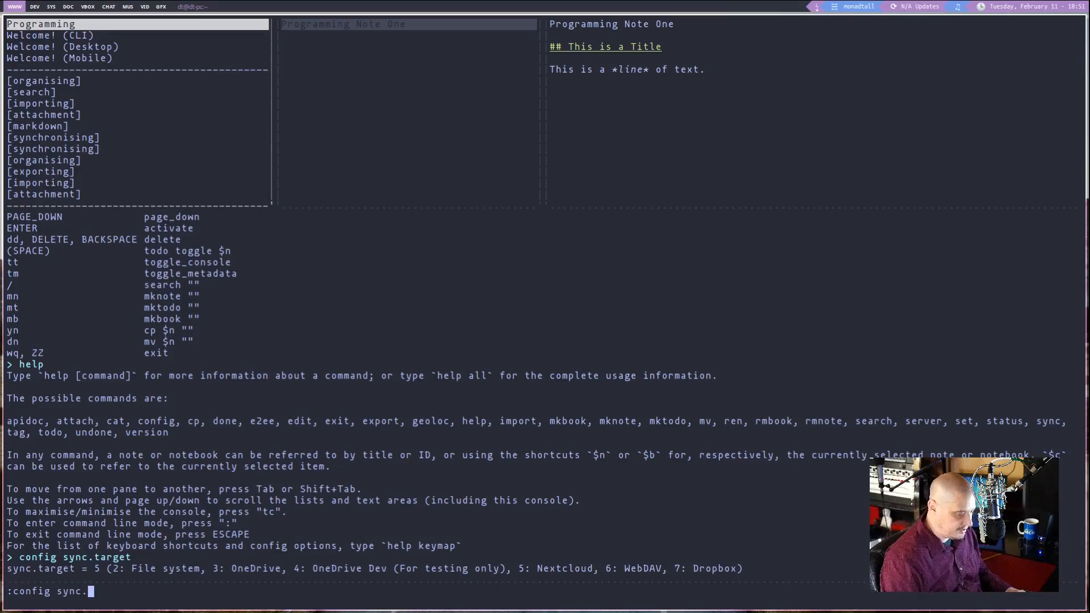
pyautogui.write('5')
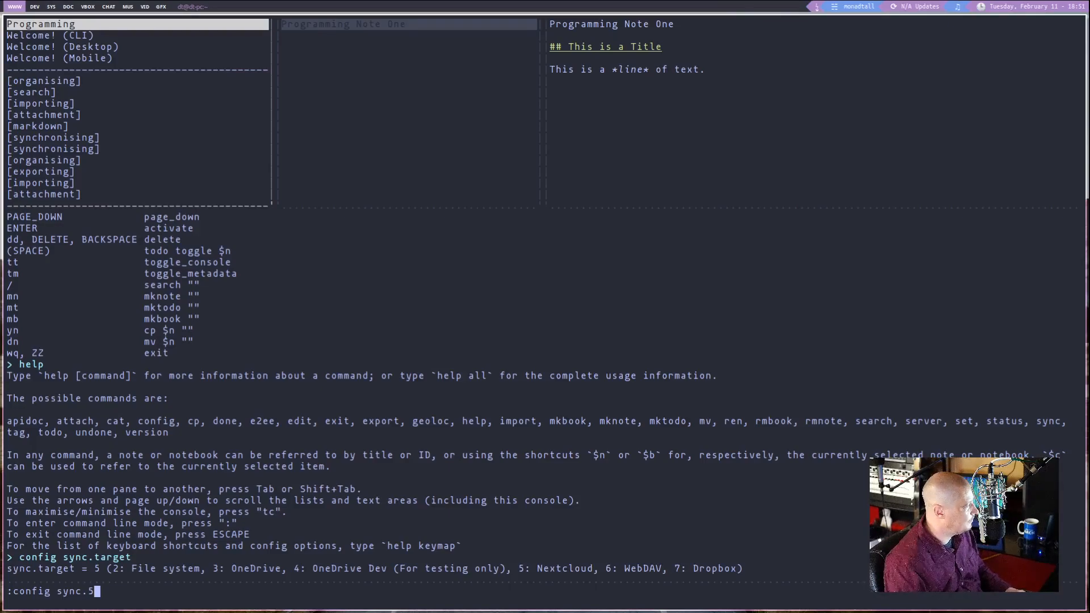
pyautogui.write('.path')
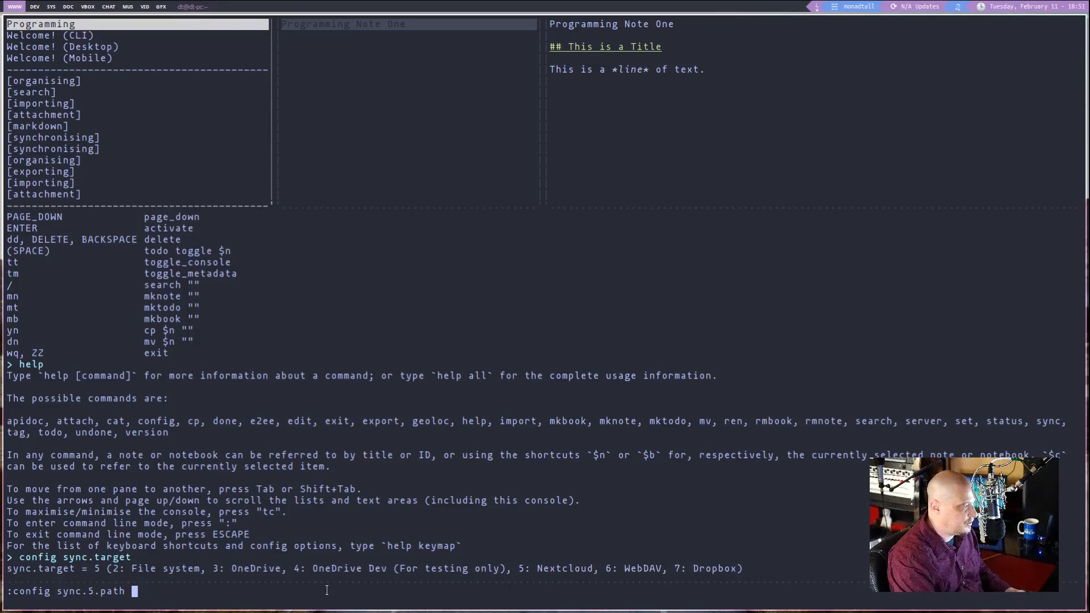
pyautogui.write('https')
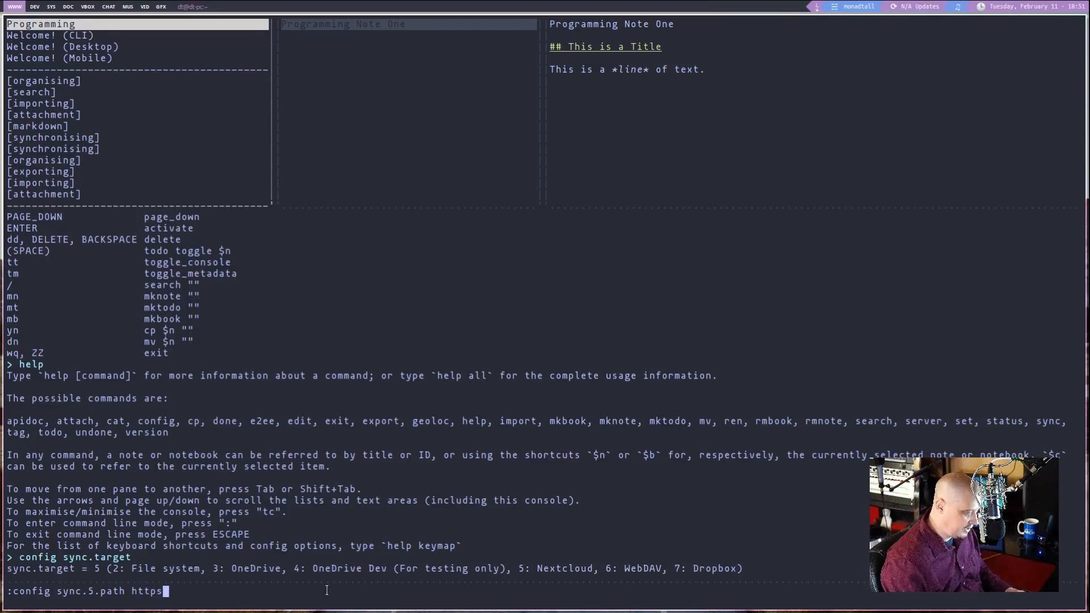
pyautogui.write('://')
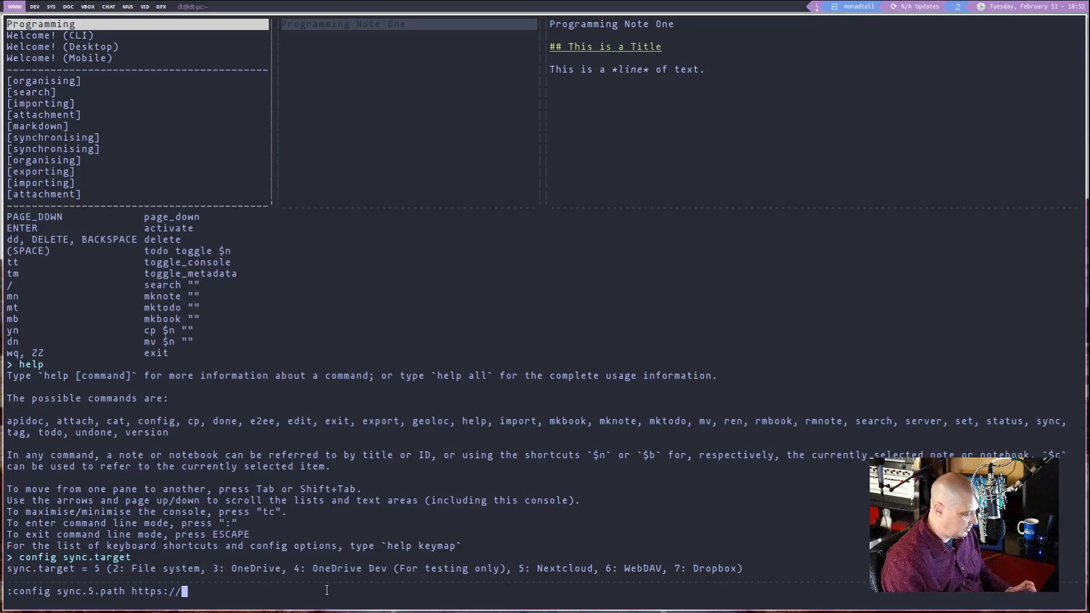
pyautogui.write('domain.com/webDAV/')
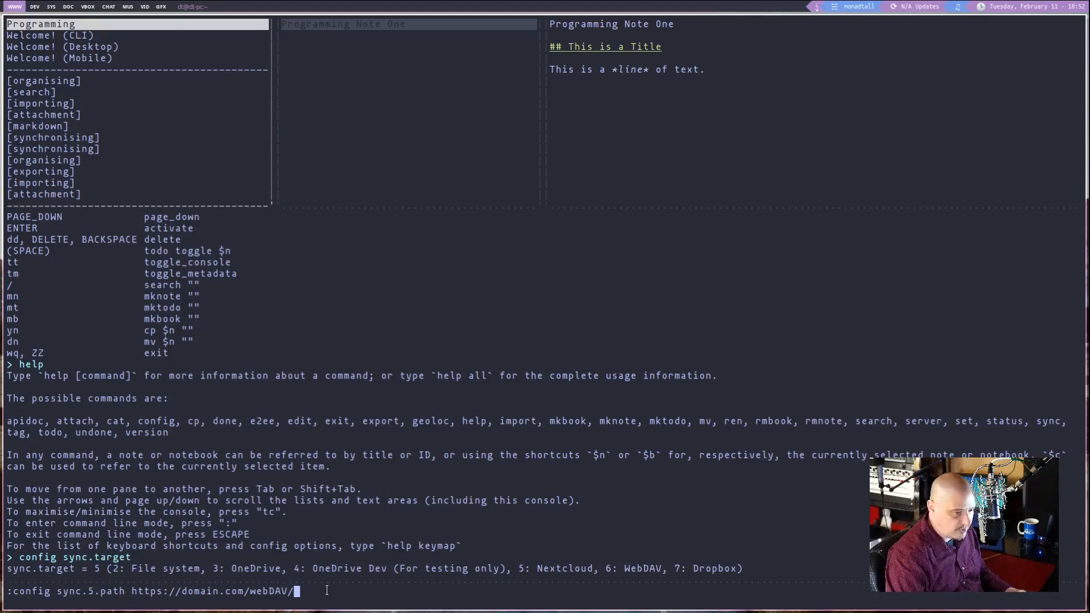
pyautogui.write('Joplin')
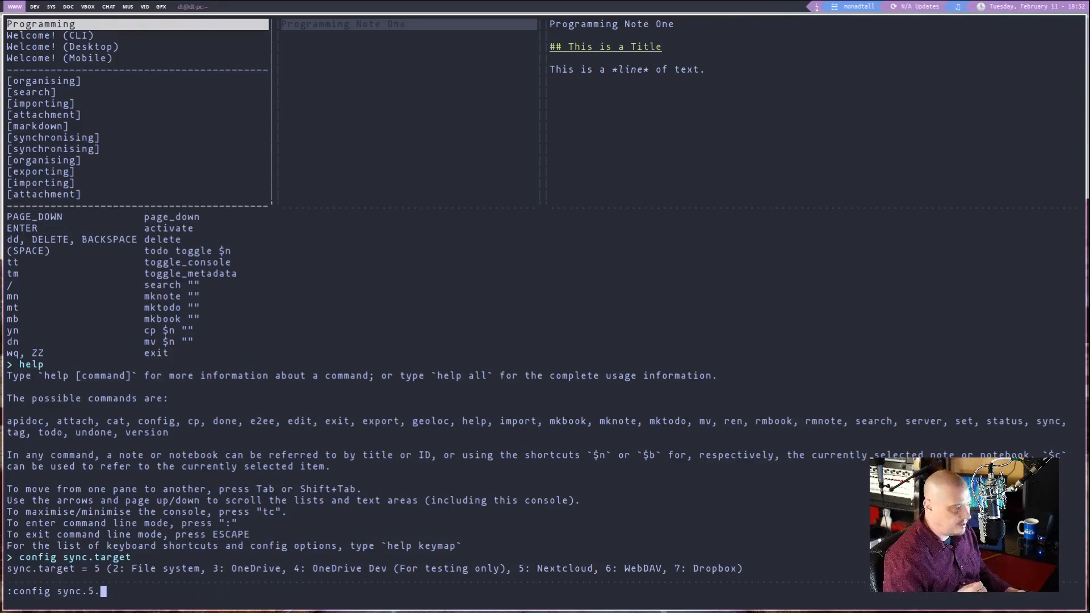
# Step: Enter ':config sync.5.password your_password' to store the Nextcloud password
pyautogui.write('username')
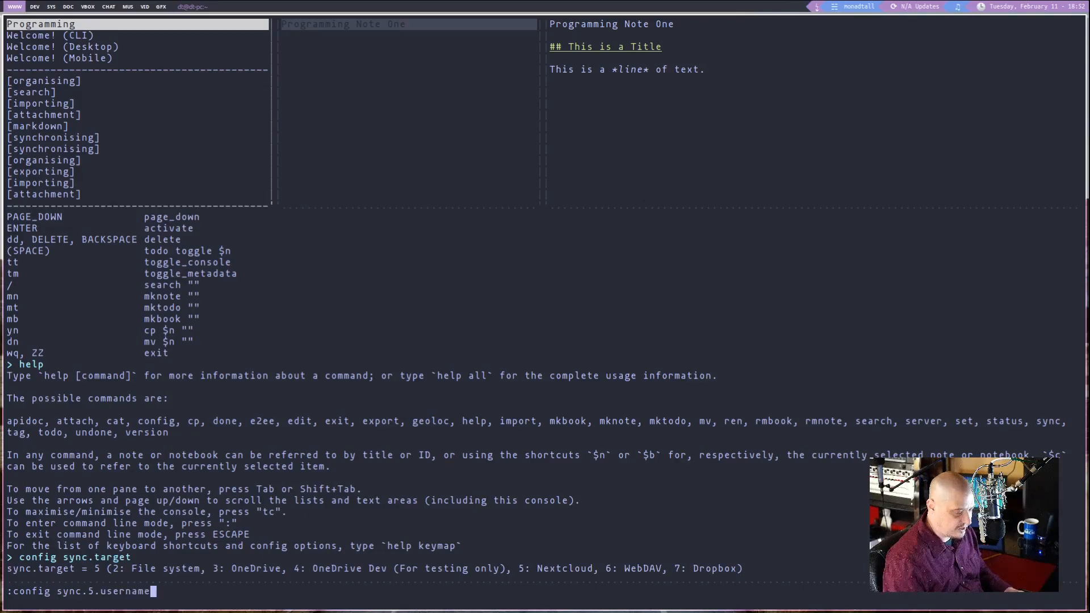
pyautogui.write('username')
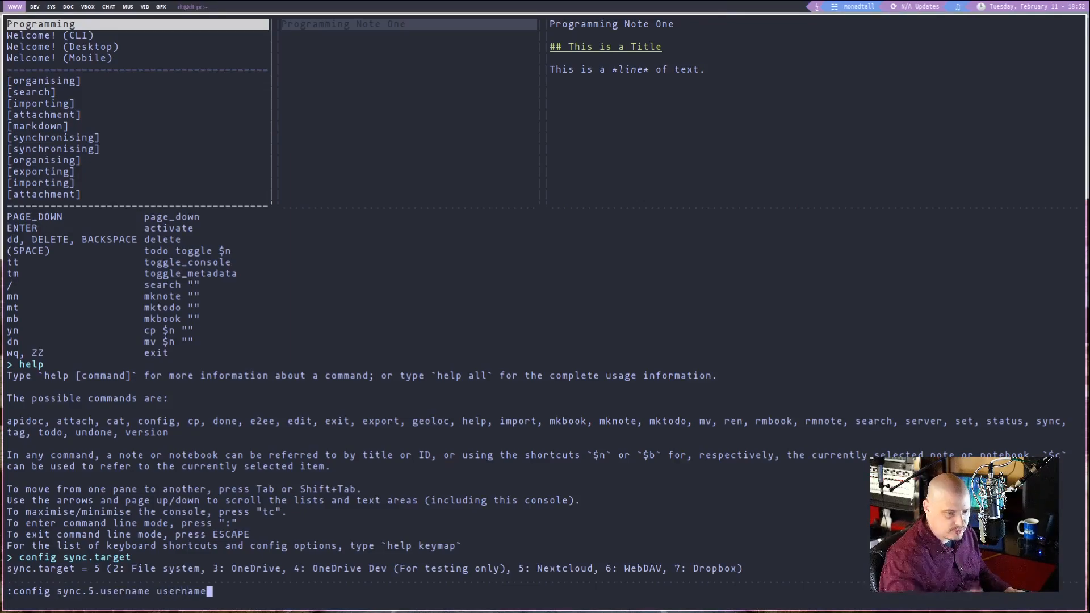
pyautogui.press('BackSpace')
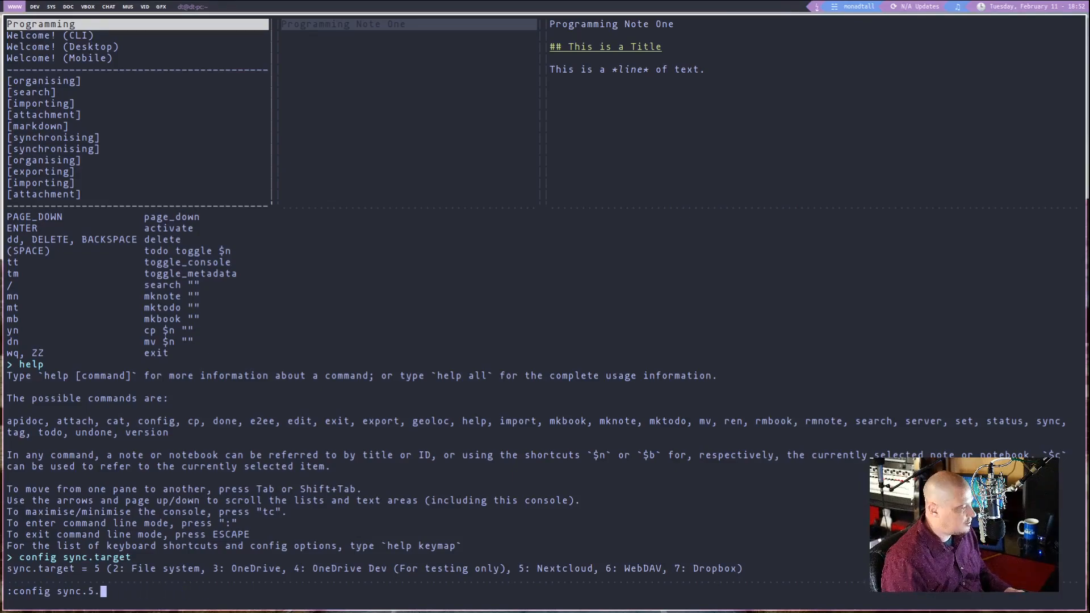
pyautogui.write('password')
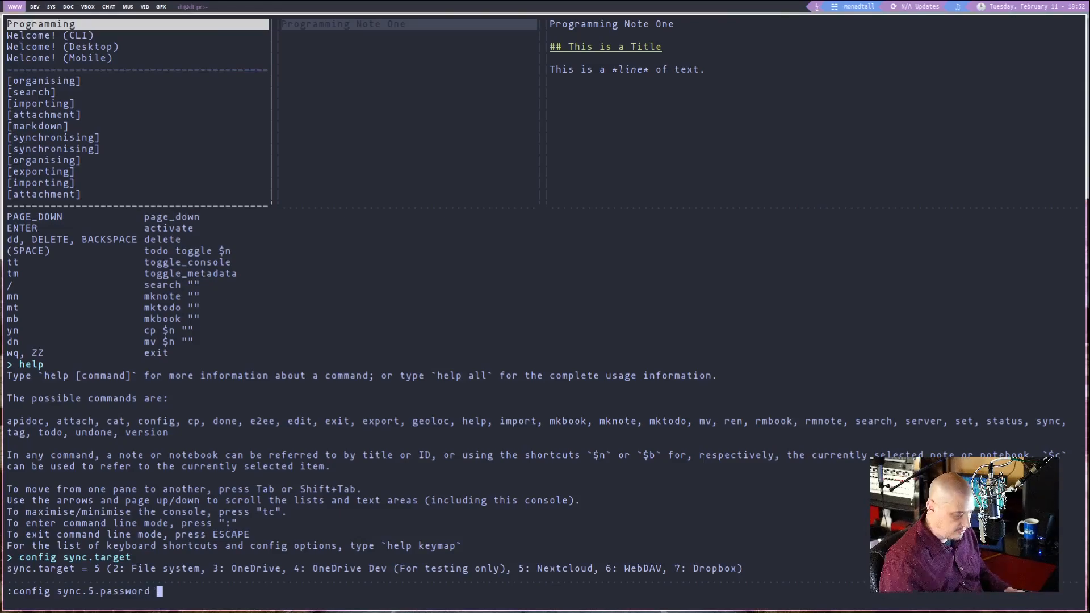
pyautogui.write('your_password')
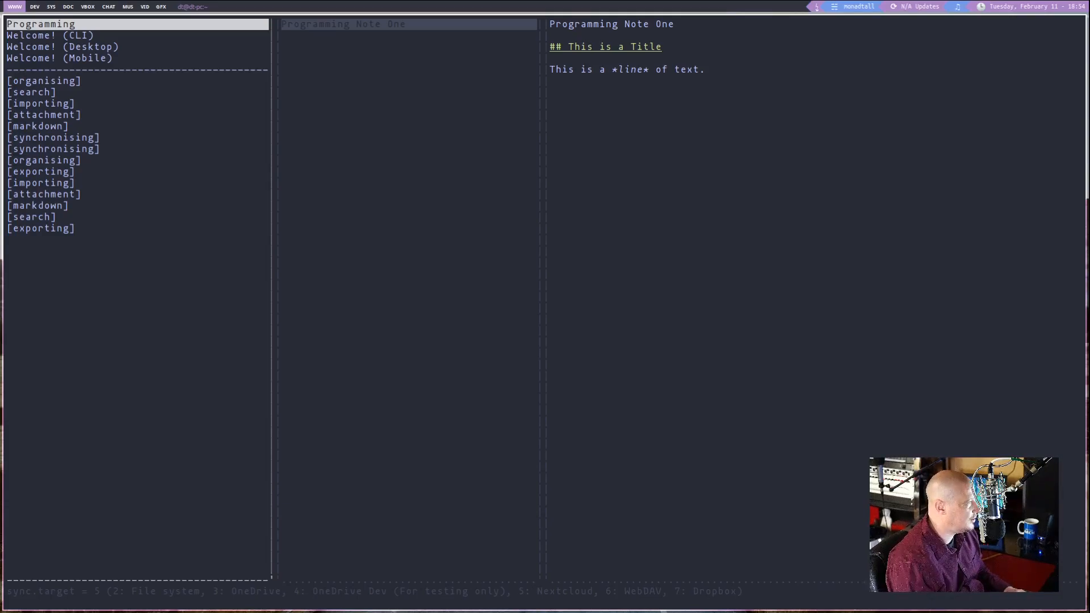
# Step: Select the Welcome! (CLI) notebook and pick 'Synchronising your notes' from its note list
pyautogui.click(41, 35)
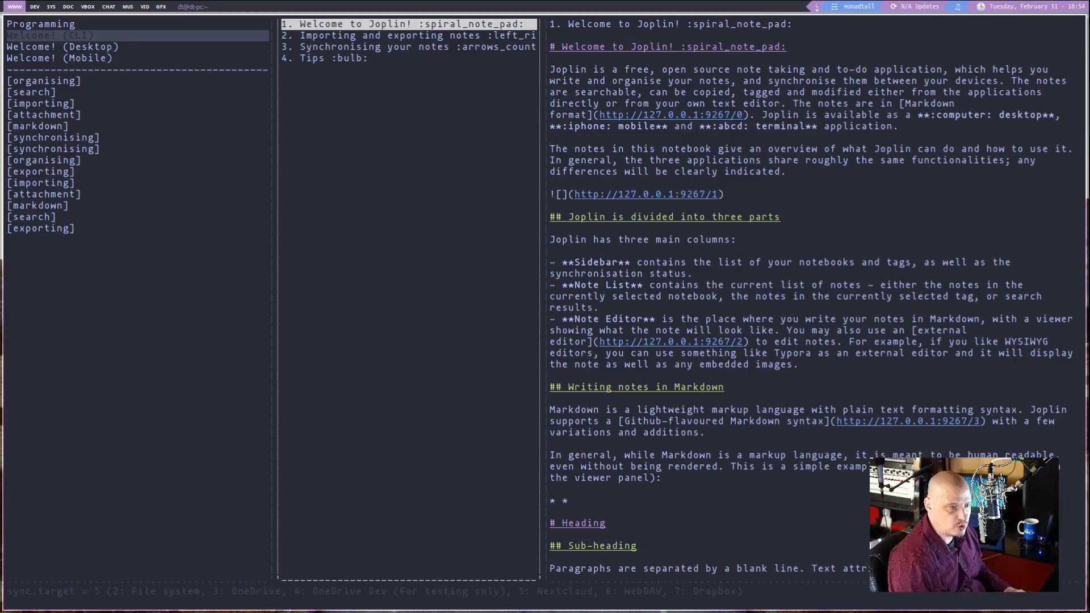
pyautogui.click(406, 35)
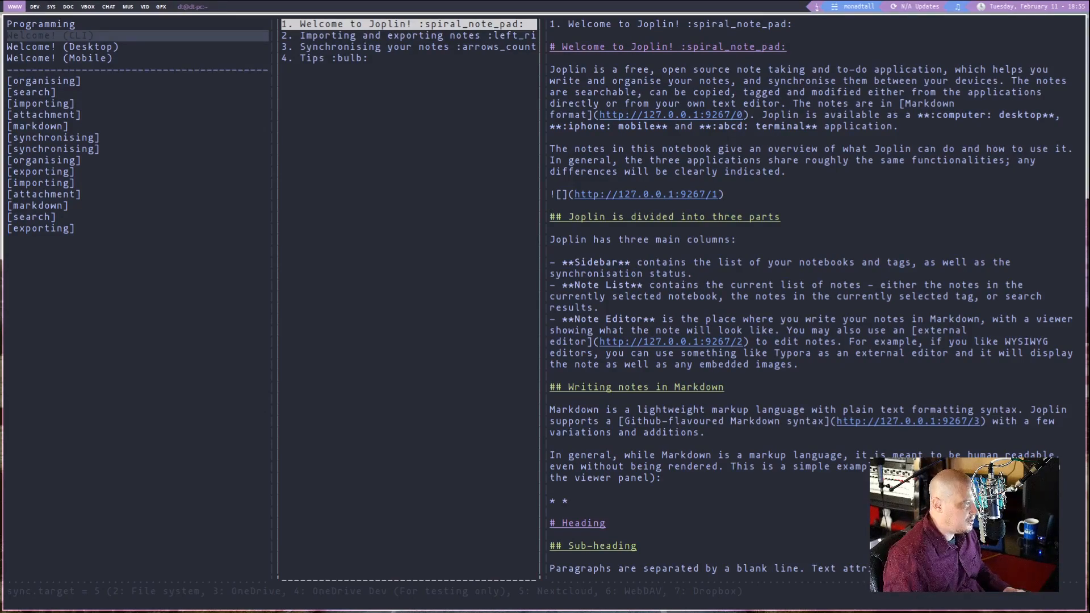
pyautogui.click(409, 36)
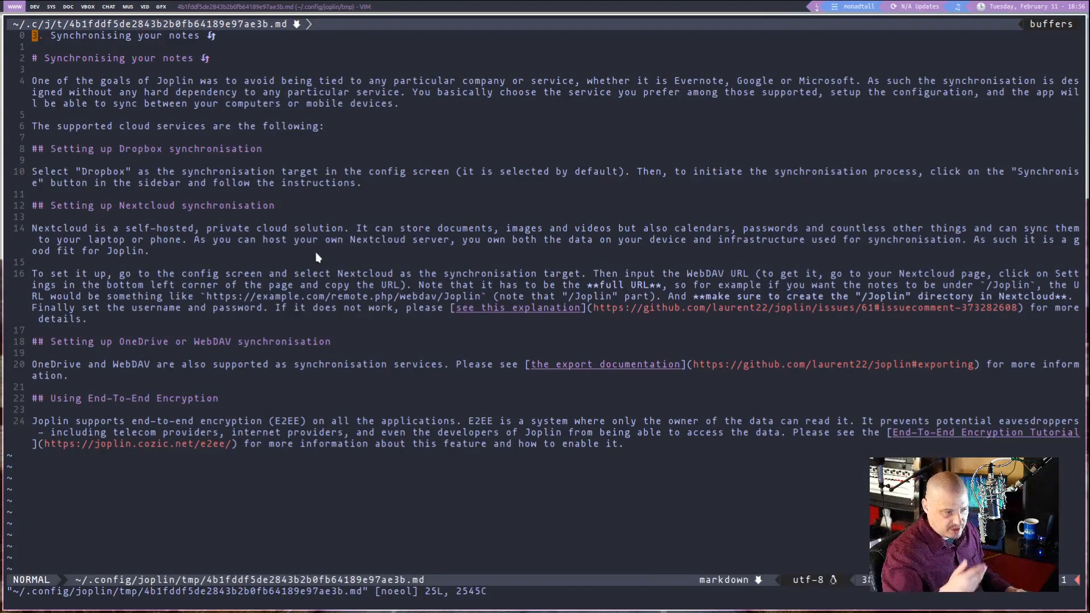
# Step: Quit Vim with :q after viewing the note
pyautogui.write(':q')
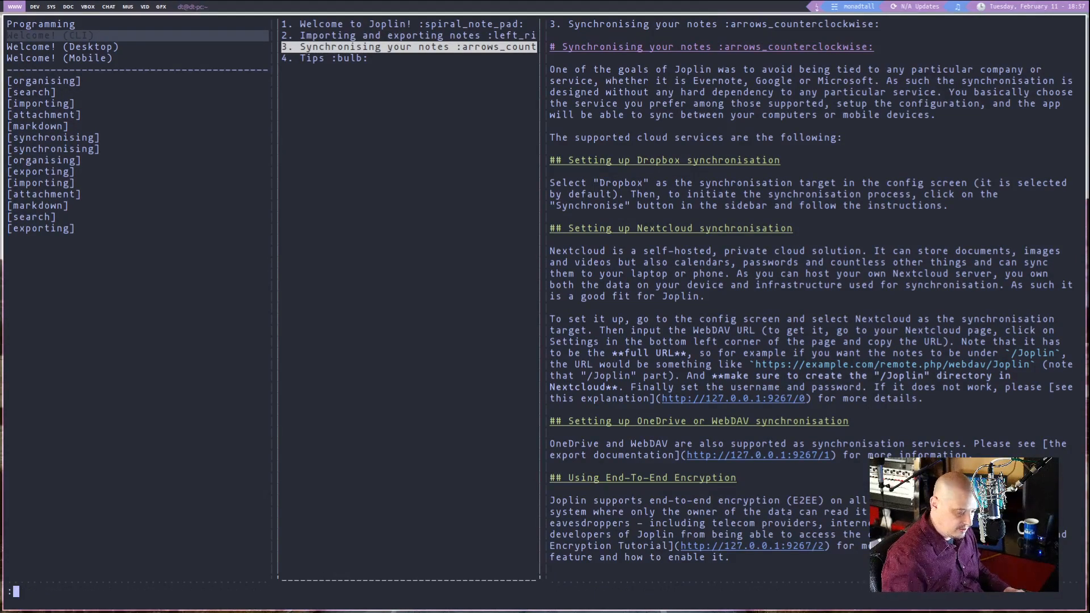
# Step: Run :help in command-line mode
pyautogui.write(':help')
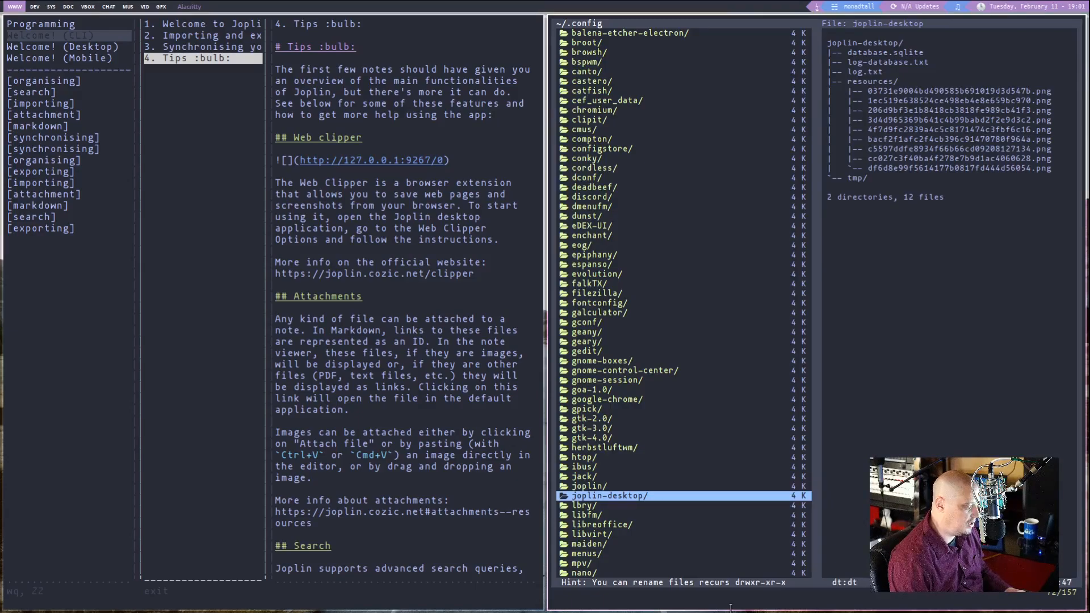
# Step: Search /J in vifm to jump to the joplin-desktop folder
pyautogui.write('/J')
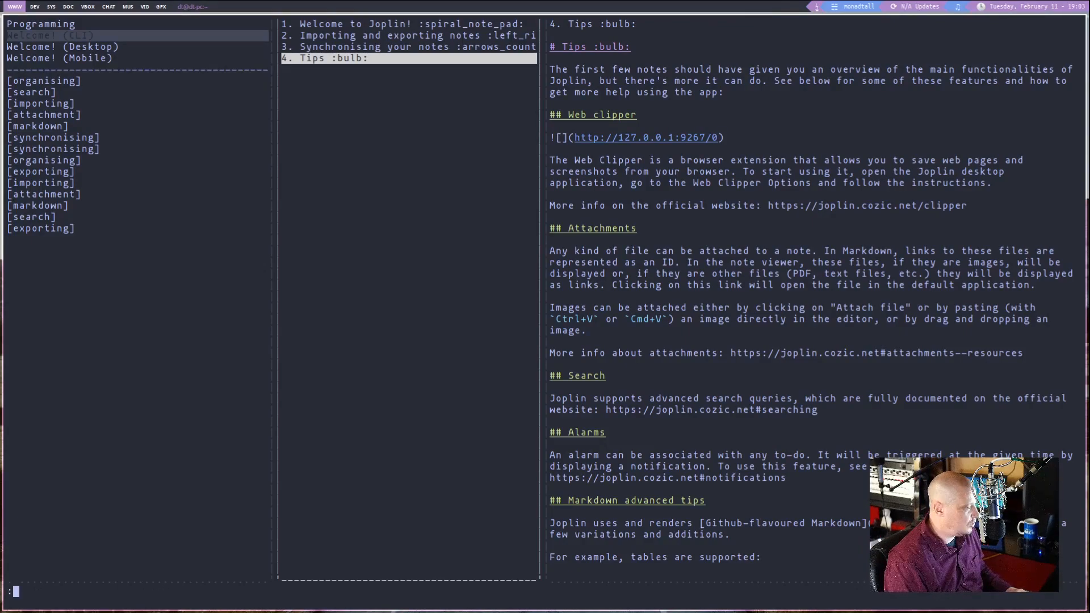
# Step: Create a notebook named "Show Notes" with mkbook
pyautogui.write('mkbo')
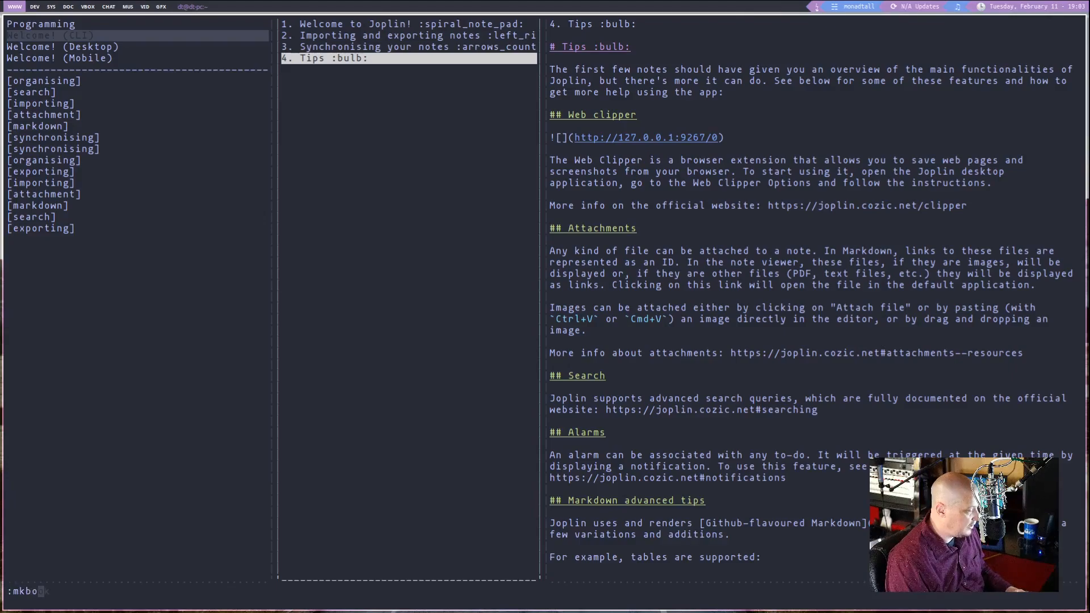
pyautogui.write('ok')
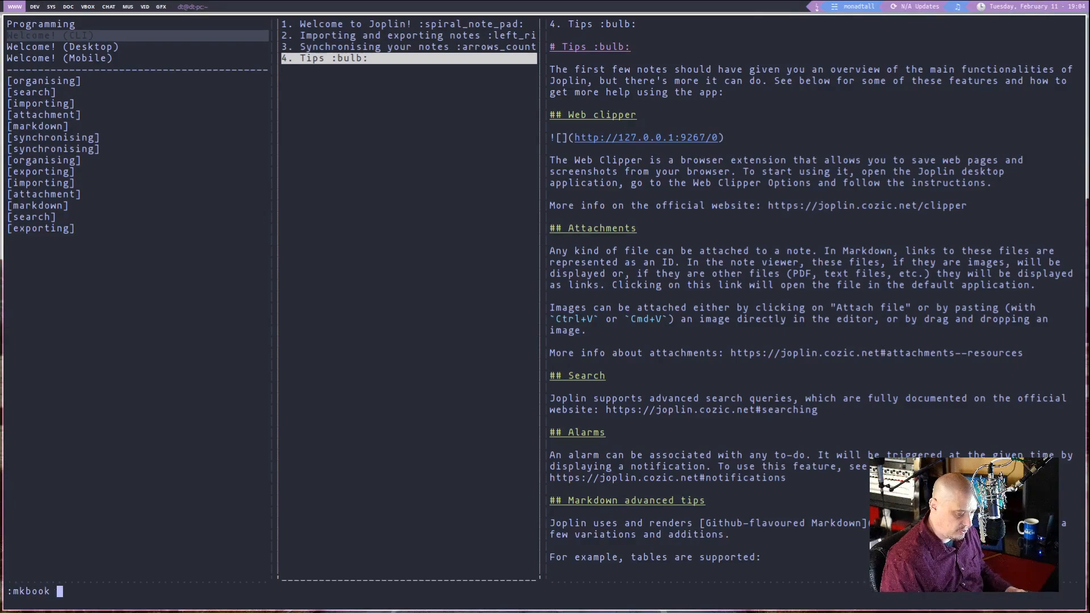
pyautogui.write('"')
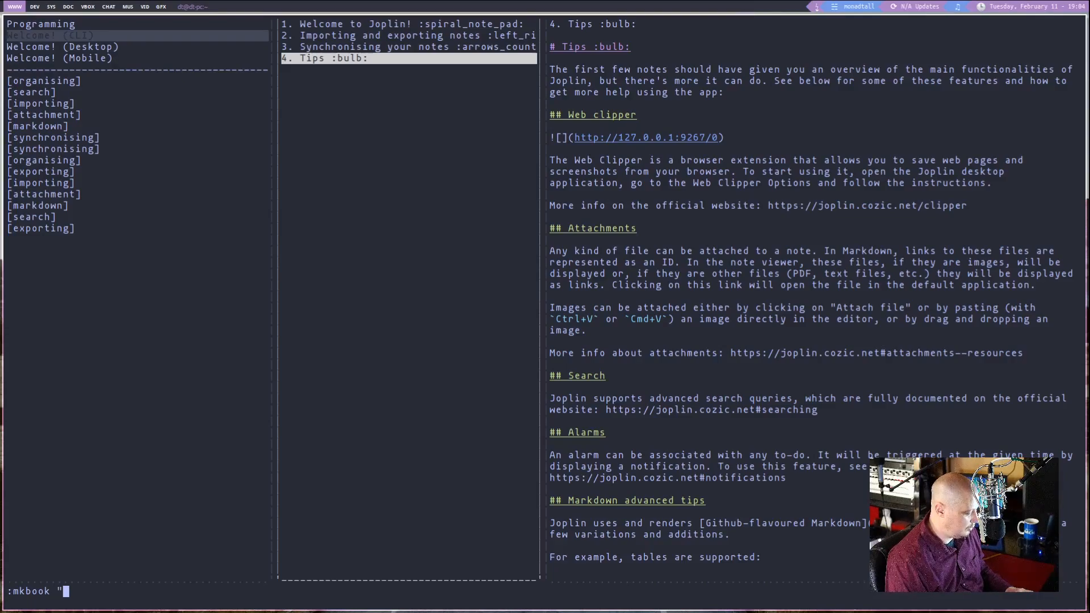
pyautogui.write('Show Notes')
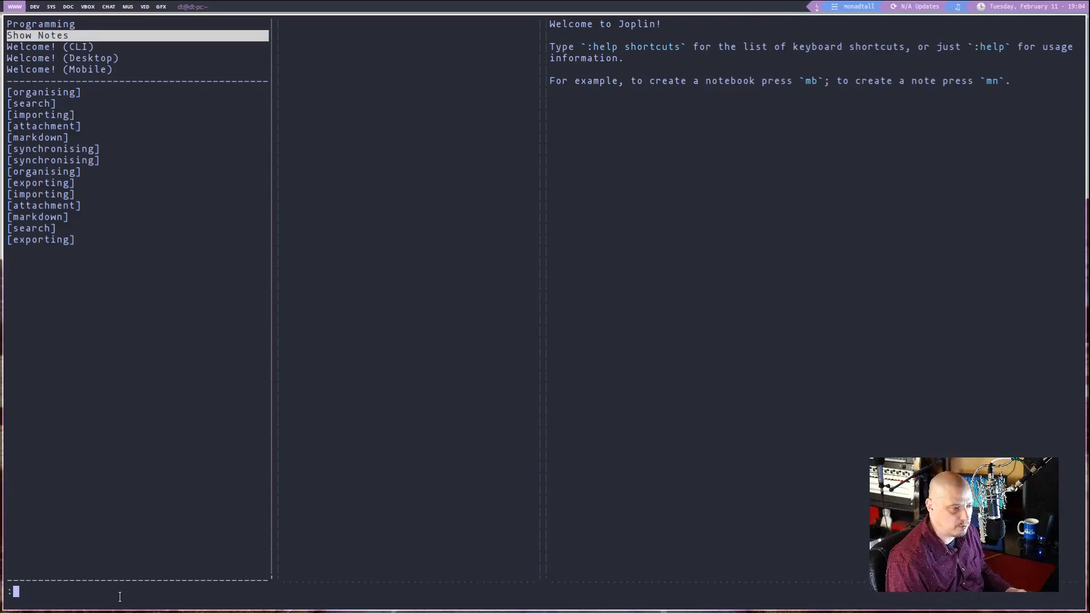
# Step: Add a new note titled "This is a note" with mknote
pyautogui.write('mknote')
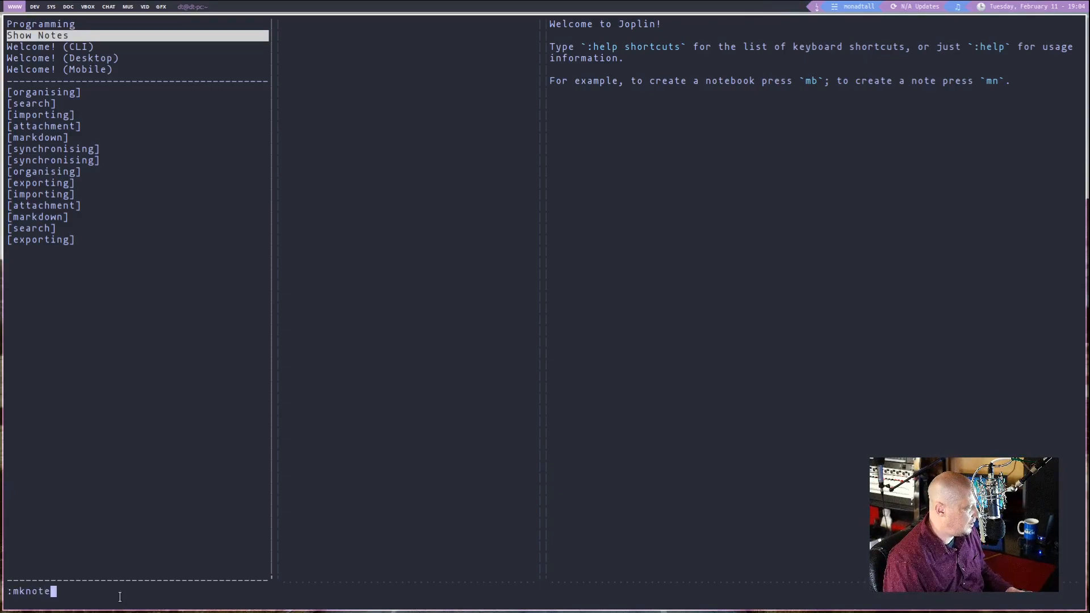
pyautogui.write('"')
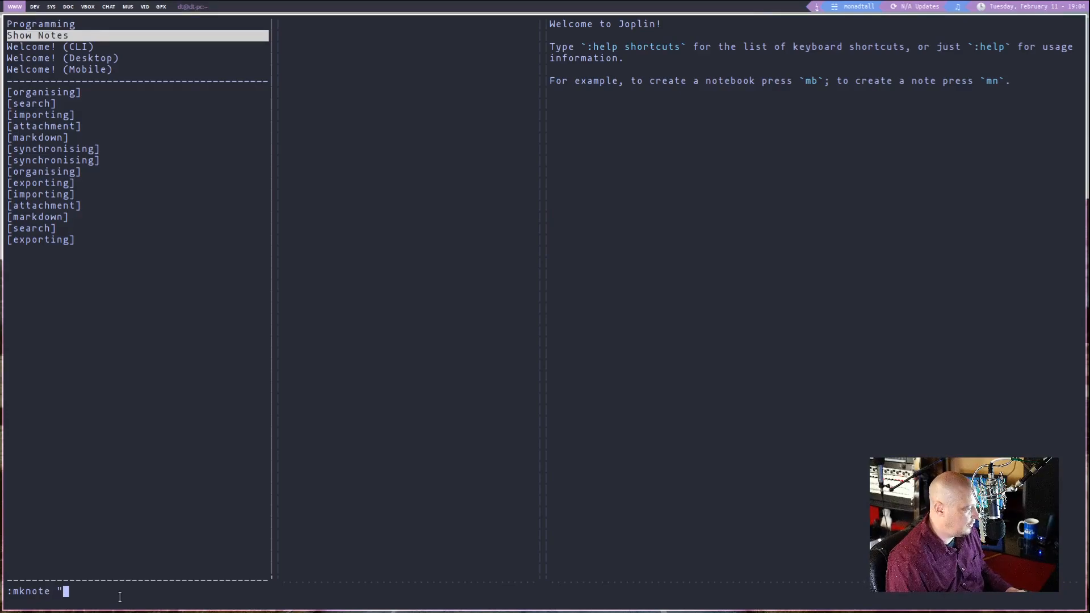
pyautogui.write('This is a note')
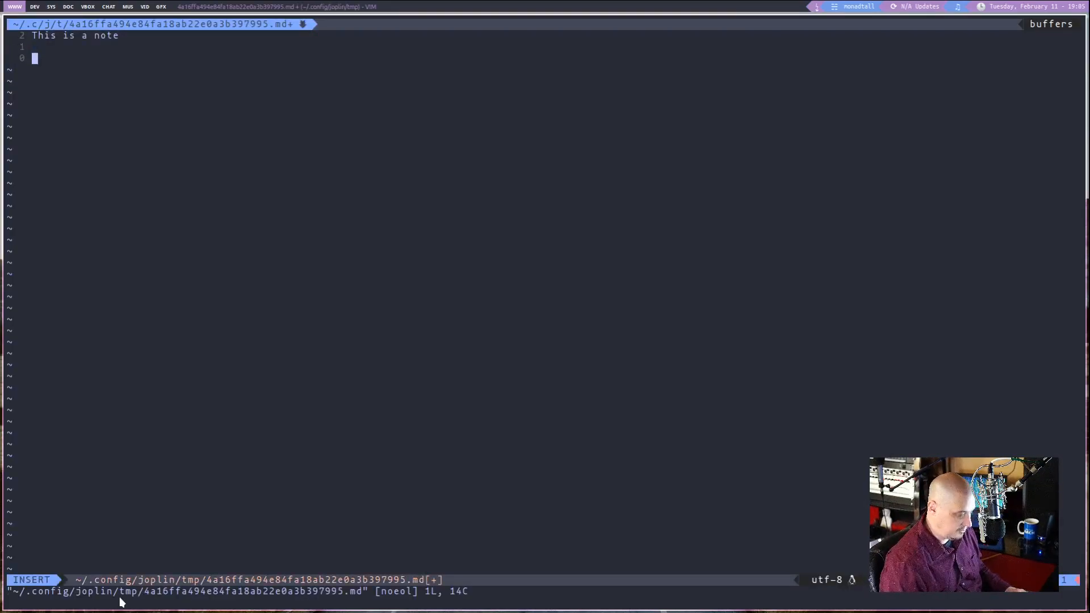
# Step: Add a '## Title' heading and the line 'This is a line of text.' to the note in Vim
pyautogui.write('## Title')
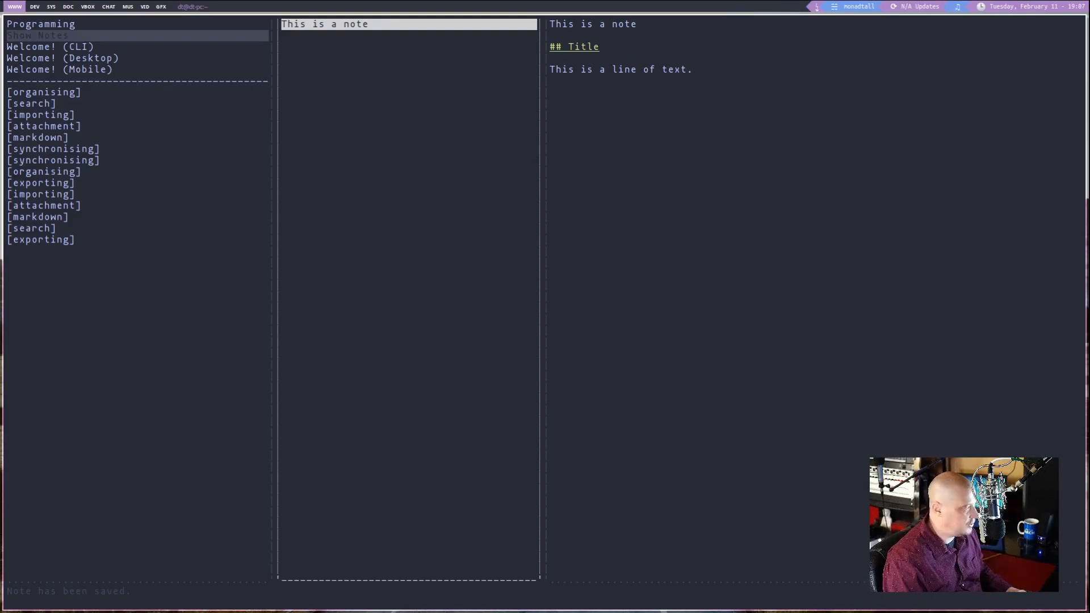
# Step: Rename the current note from "This is a note" to "Another name"
pyautogui.write(':ren')
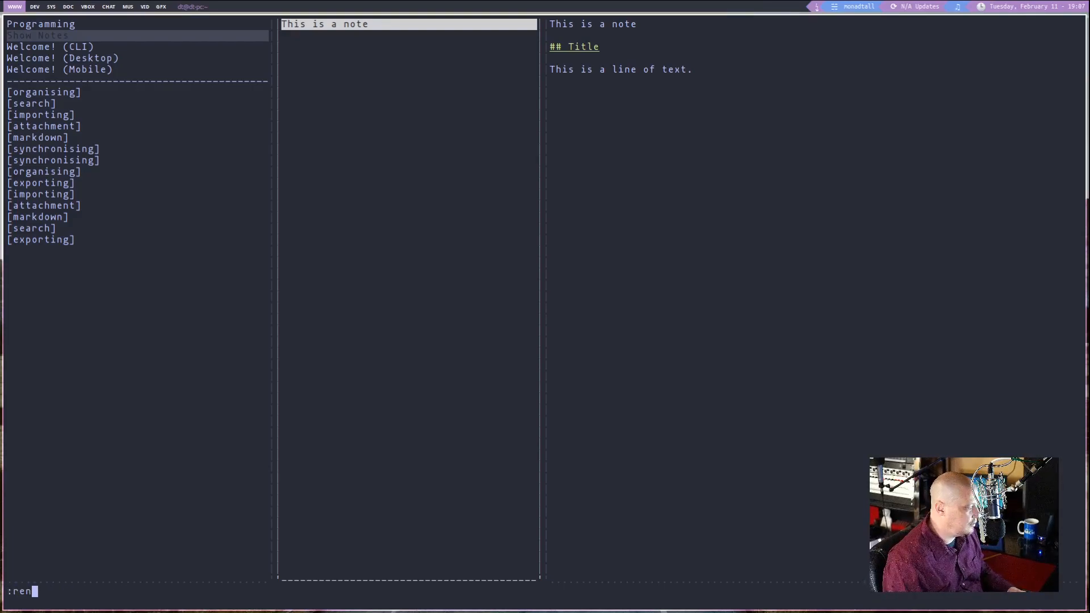
pyautogui.write('$')
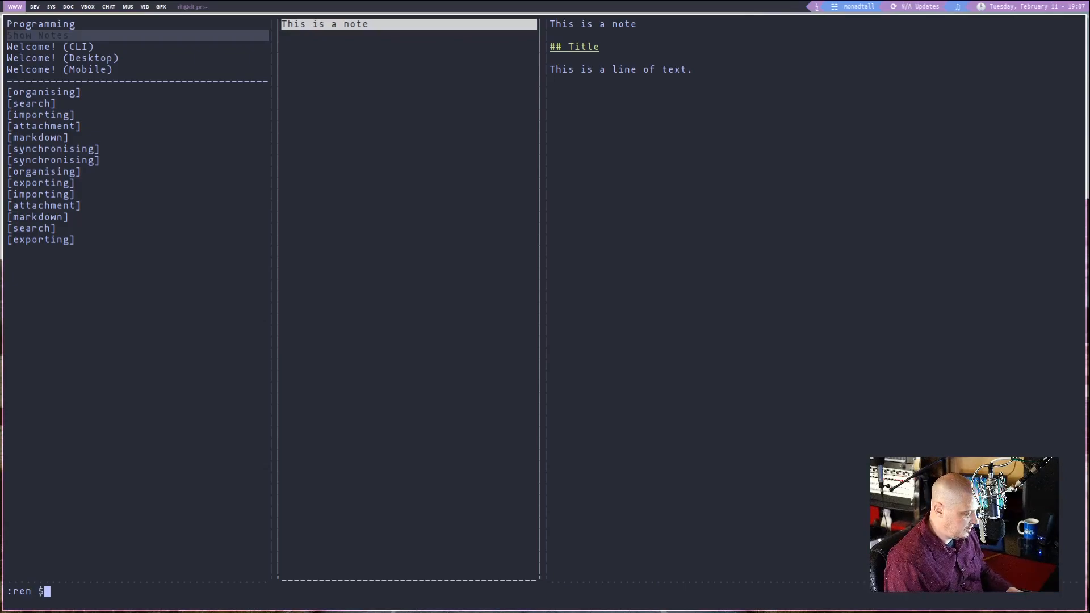
pyautogui.write('n')
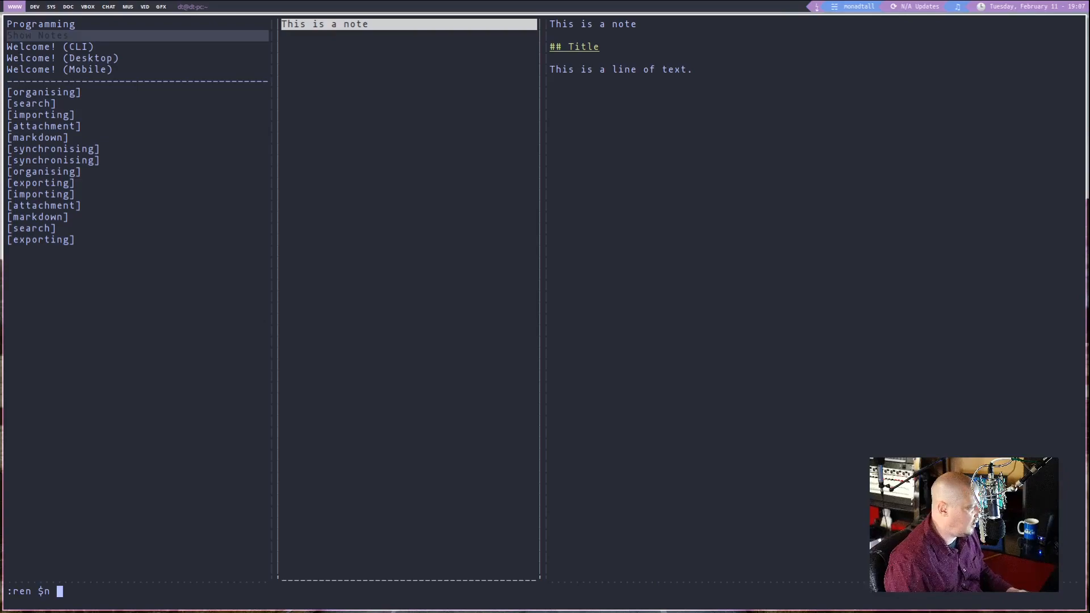
pyautogui.write('"Another n')
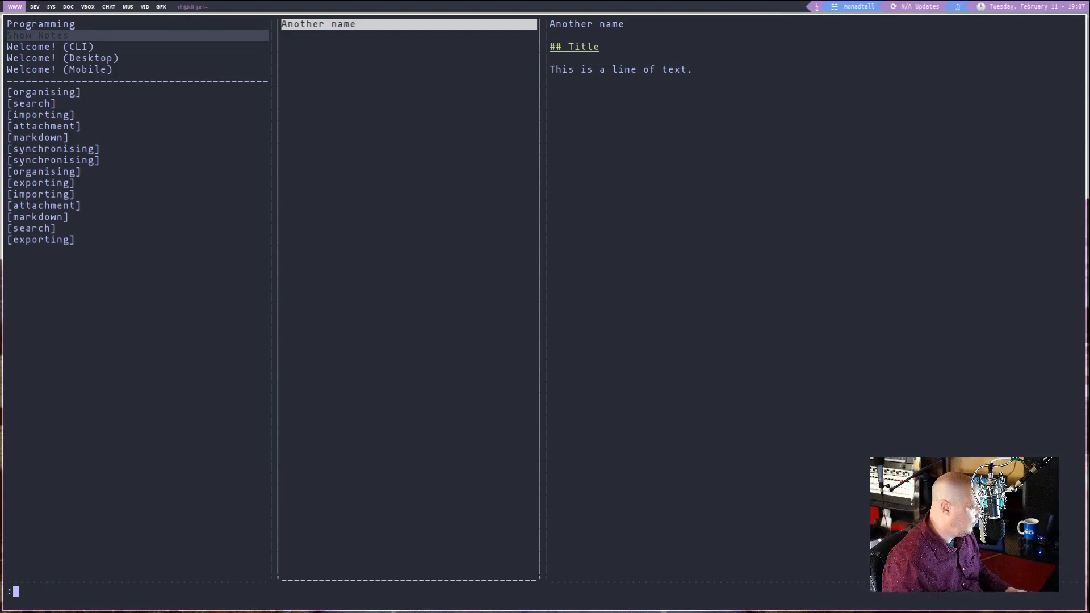
# Step: Move the current note "Another name" into the Programming notebook
pyautogui.write('mv $')
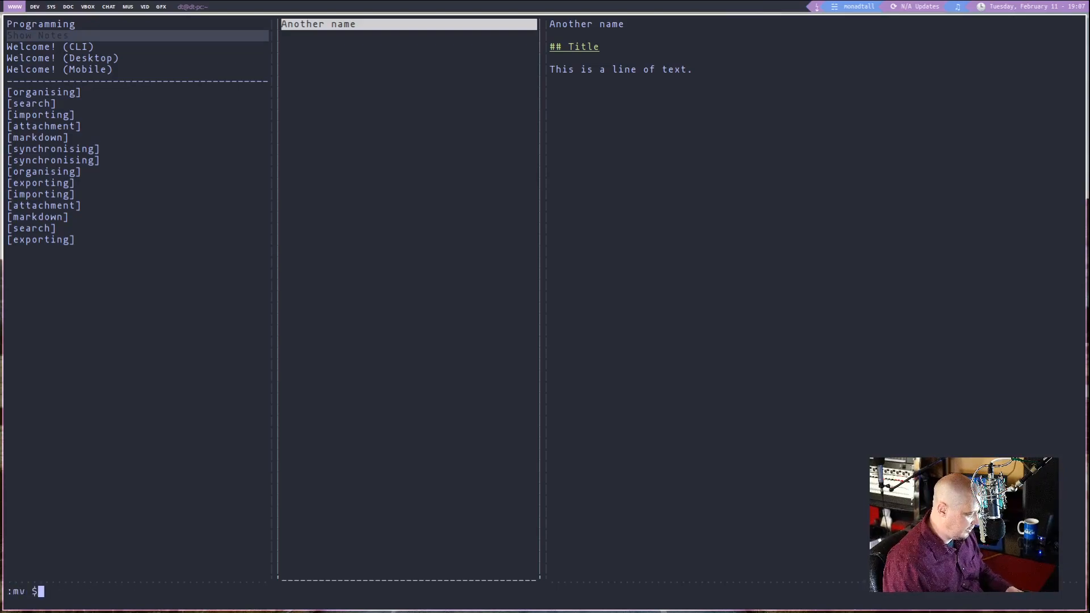
pyautogui.write('n')
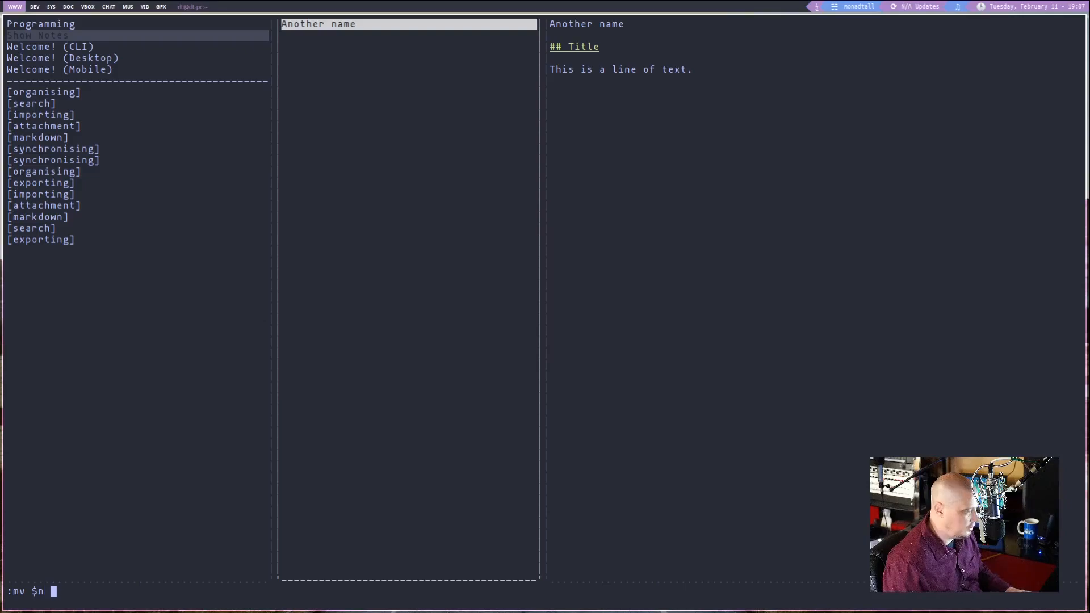
pyautogui.write('"')
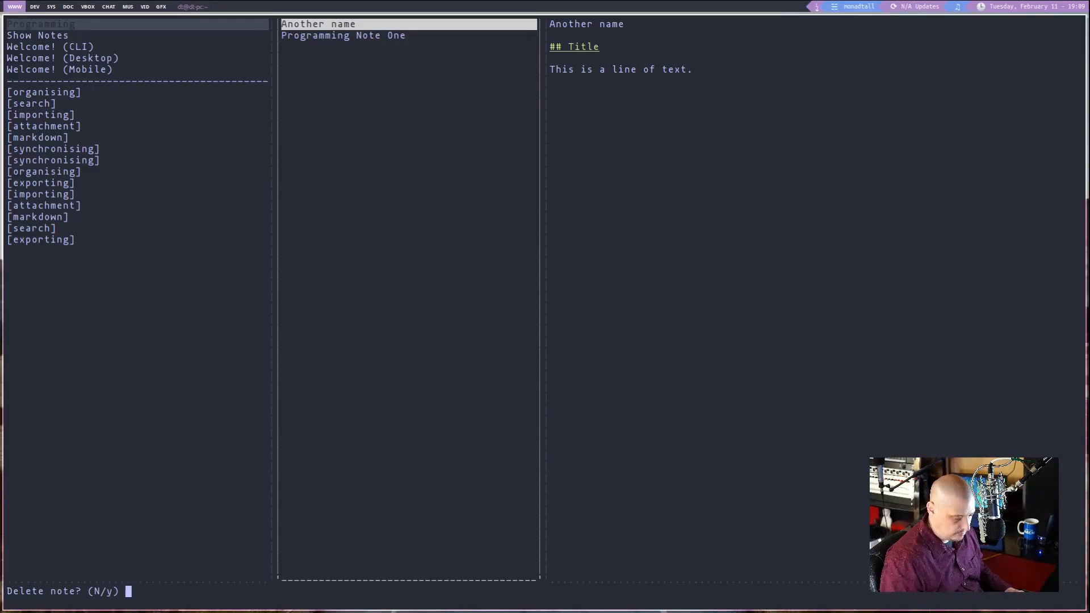
pyautogui.press('n')
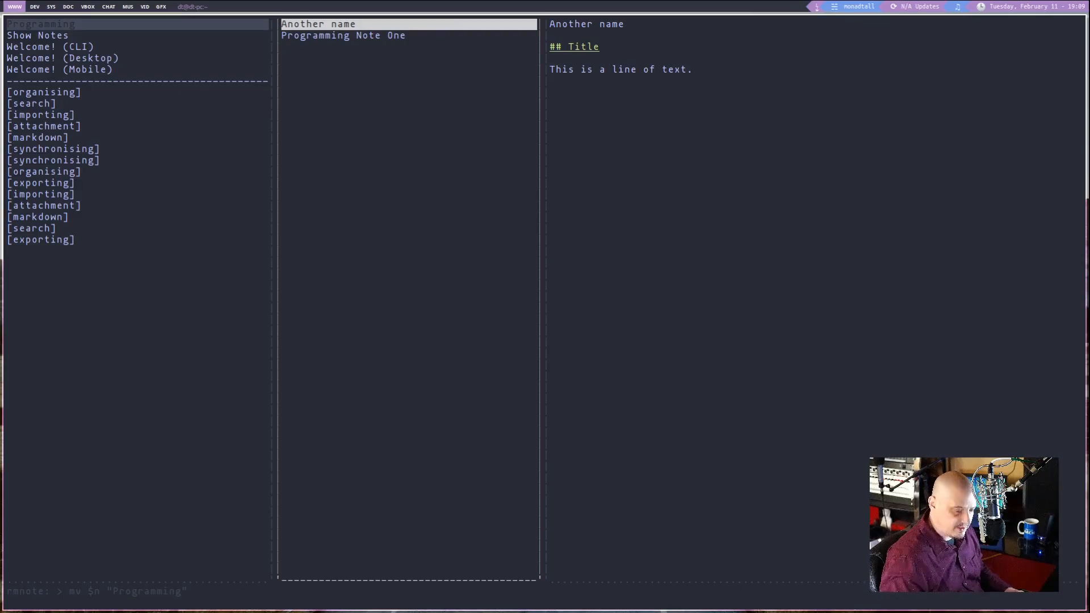
pyautogui.write(':exit')
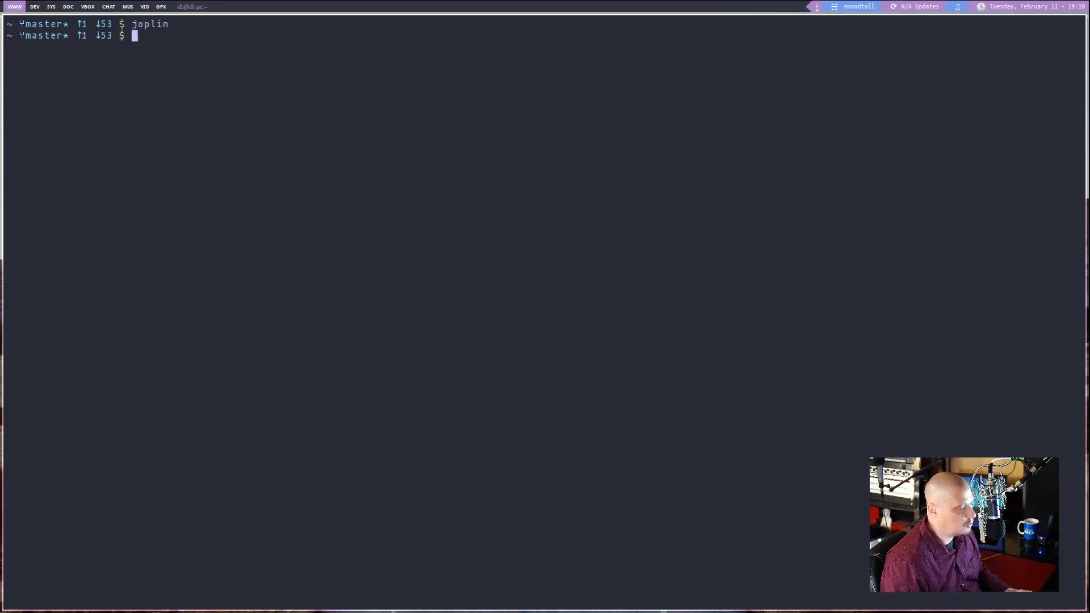
# Step: Relaunch the Joplin terminal app from the shell after exiting
pyautogui.press('Return')
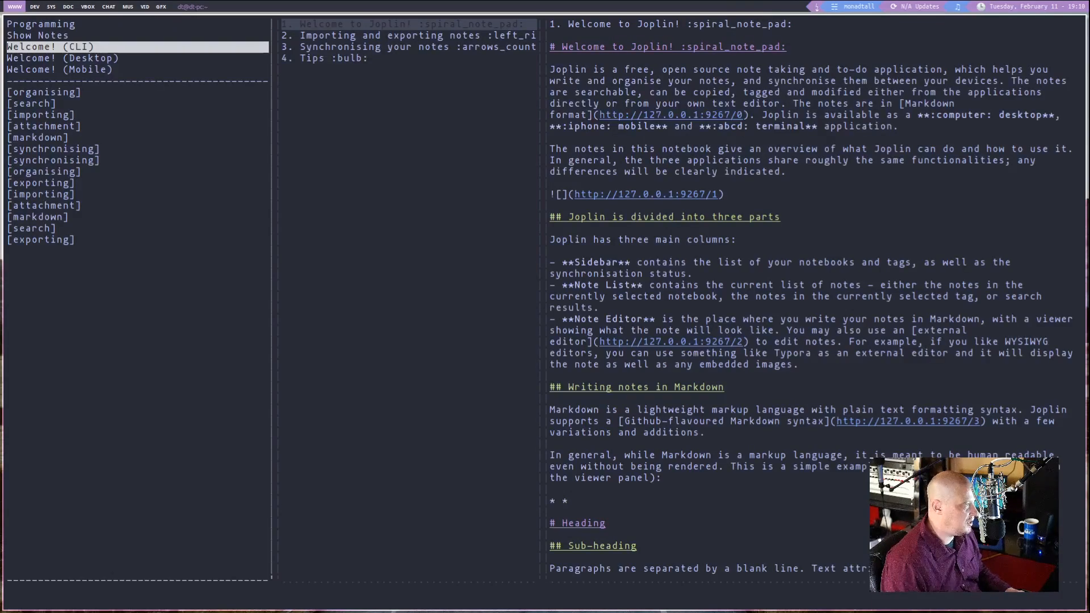